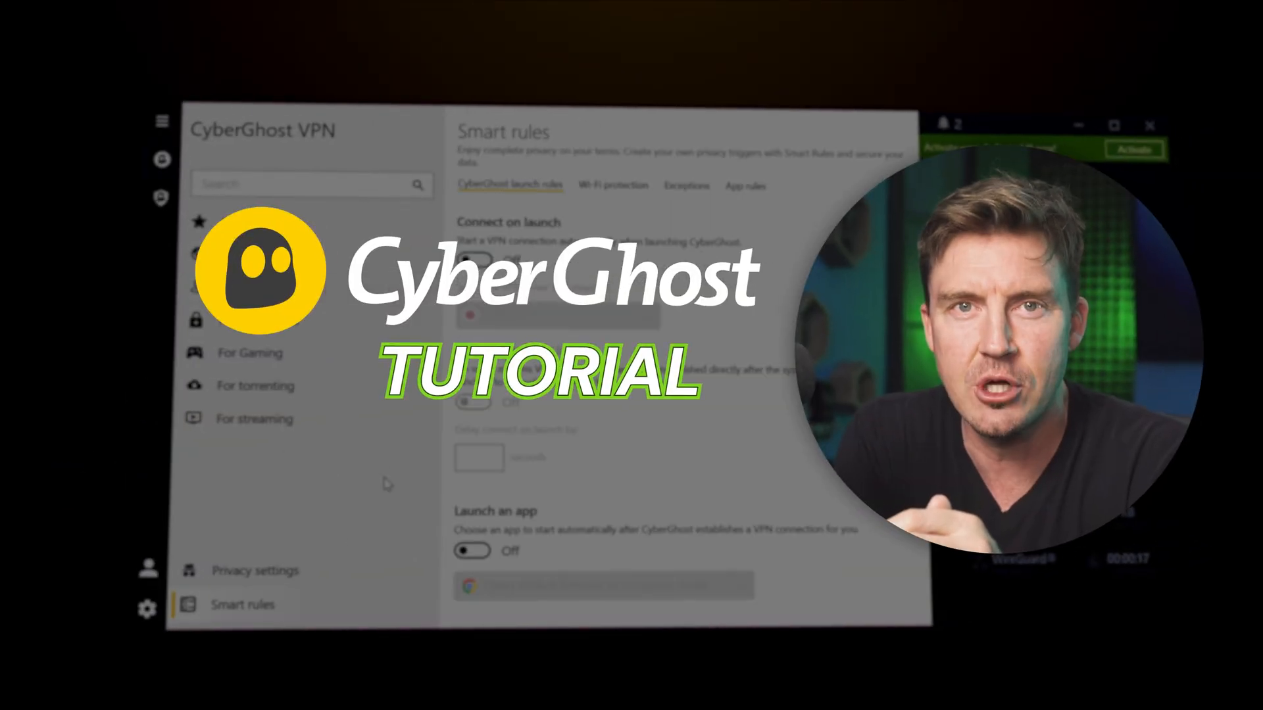
Step: Download the CyberGhost VPN app for PC and accept the installer's terms and conditions
{"action": "left_click", "coordinate": [612, 186]}
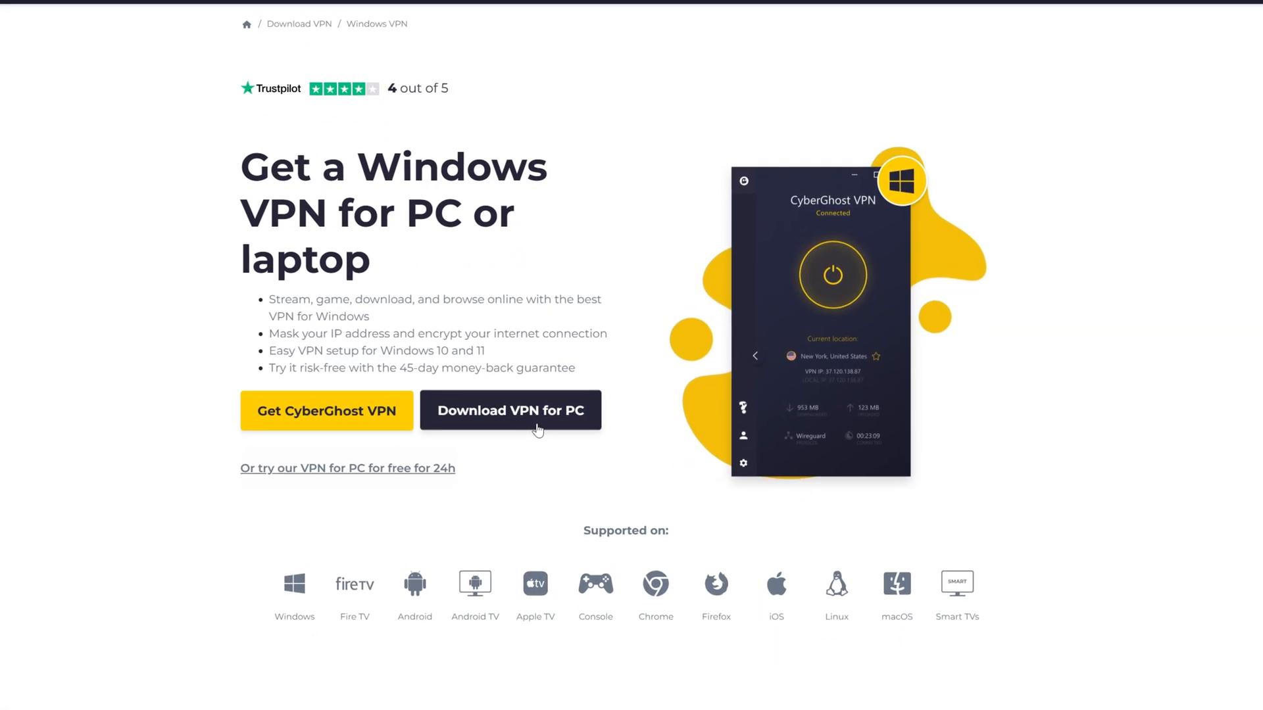
{"action": "left_click", "coordinate": [509, 411]}
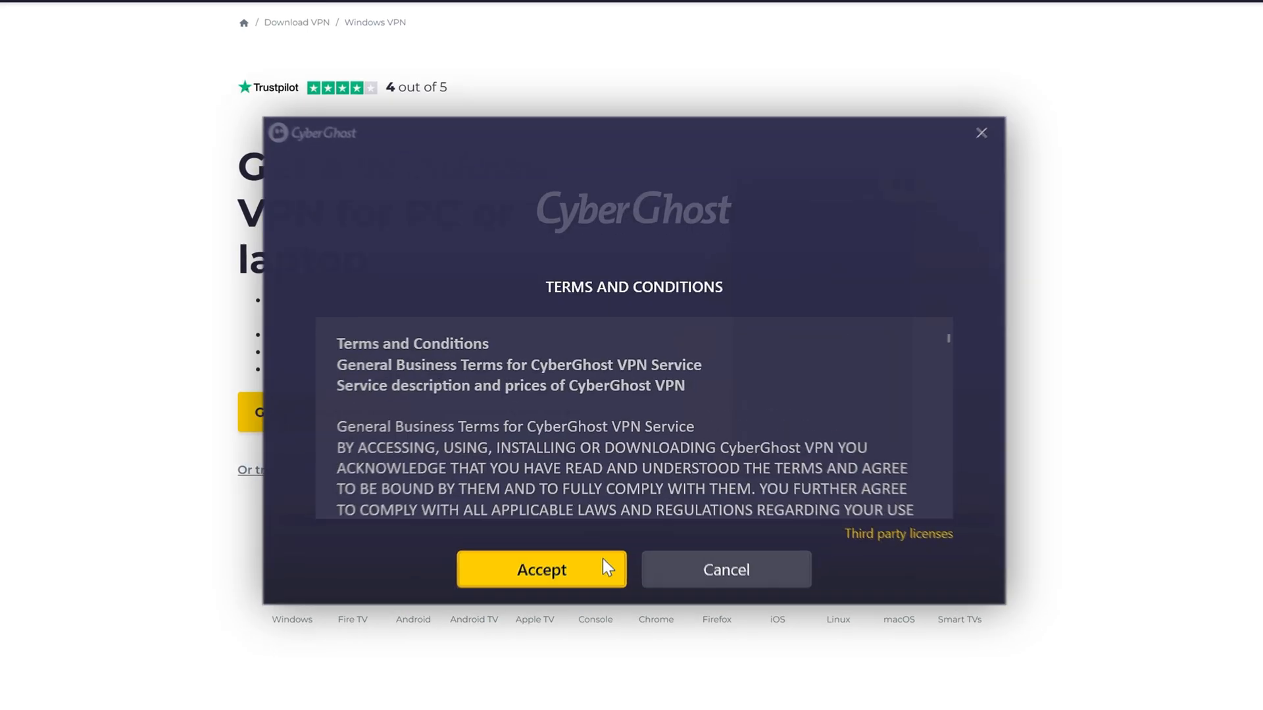
{"action": "left_click", "coordinate": [541, 570]}
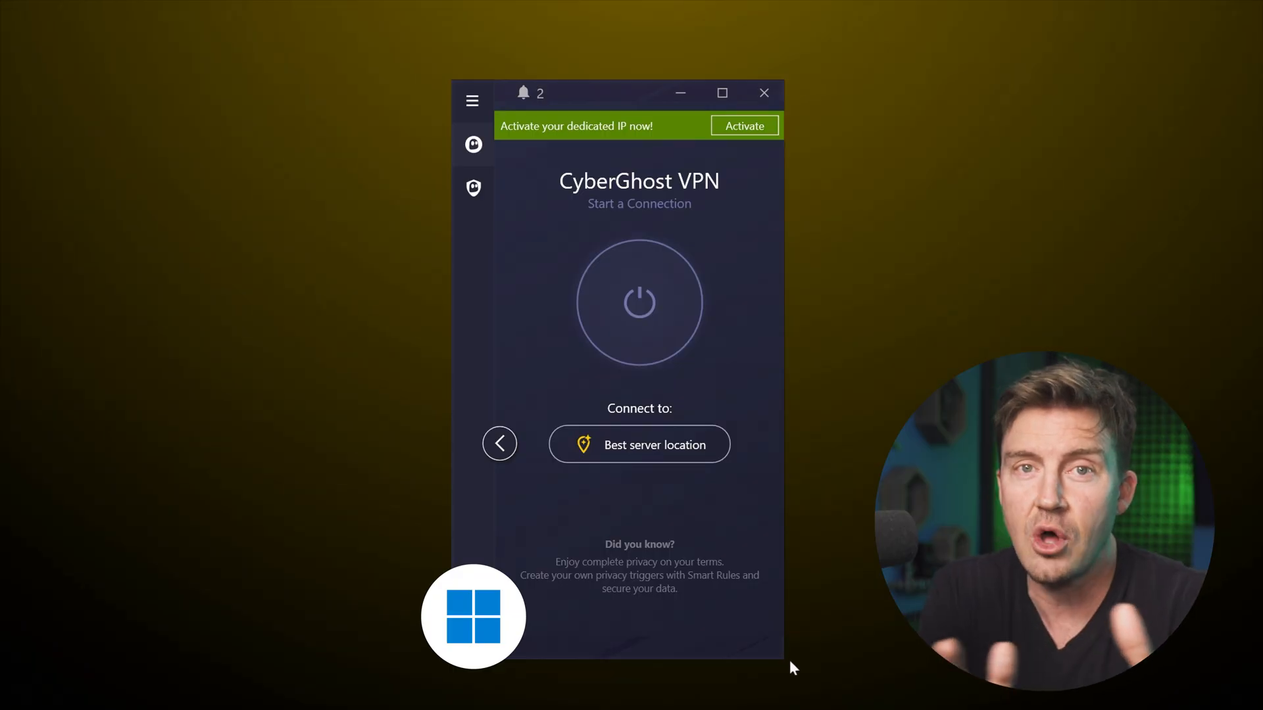
Step: View the Privacy Guard module, return to VPN, and open the All servers list
{"action": "left_click", "coordinate": [473, 187]}
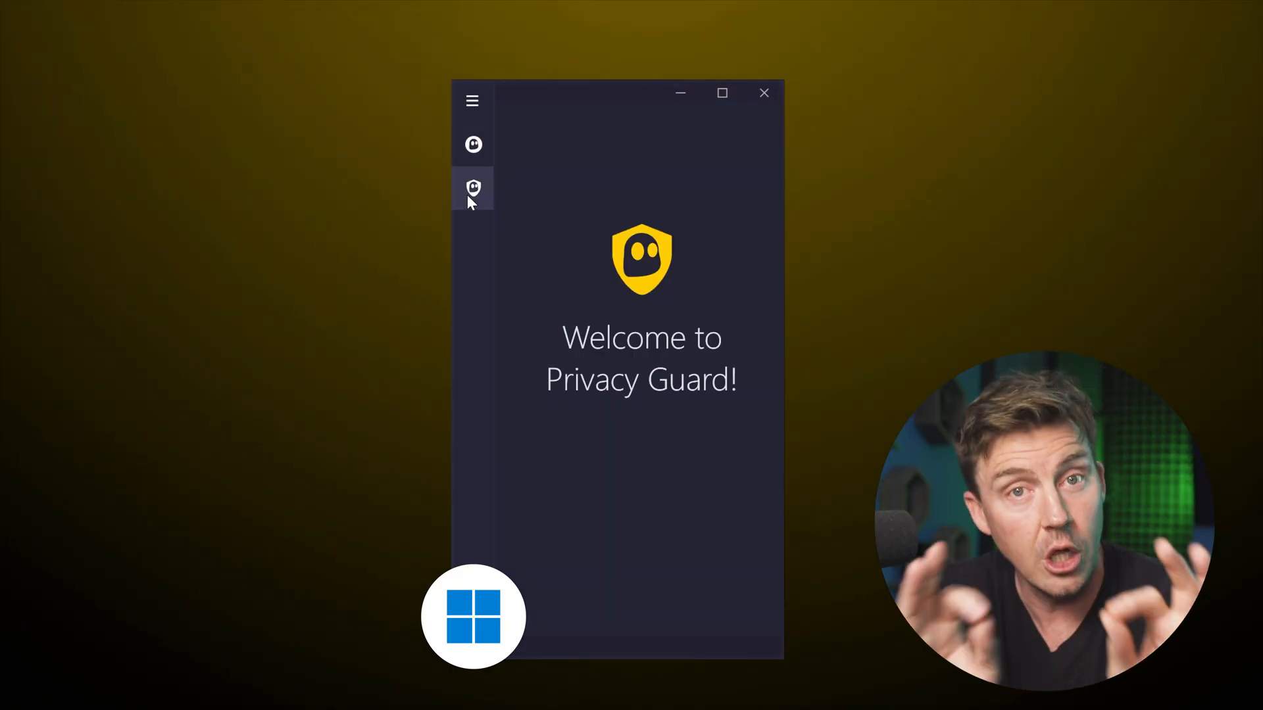
{"action": "left_click", "coordinate": [473, 144]}
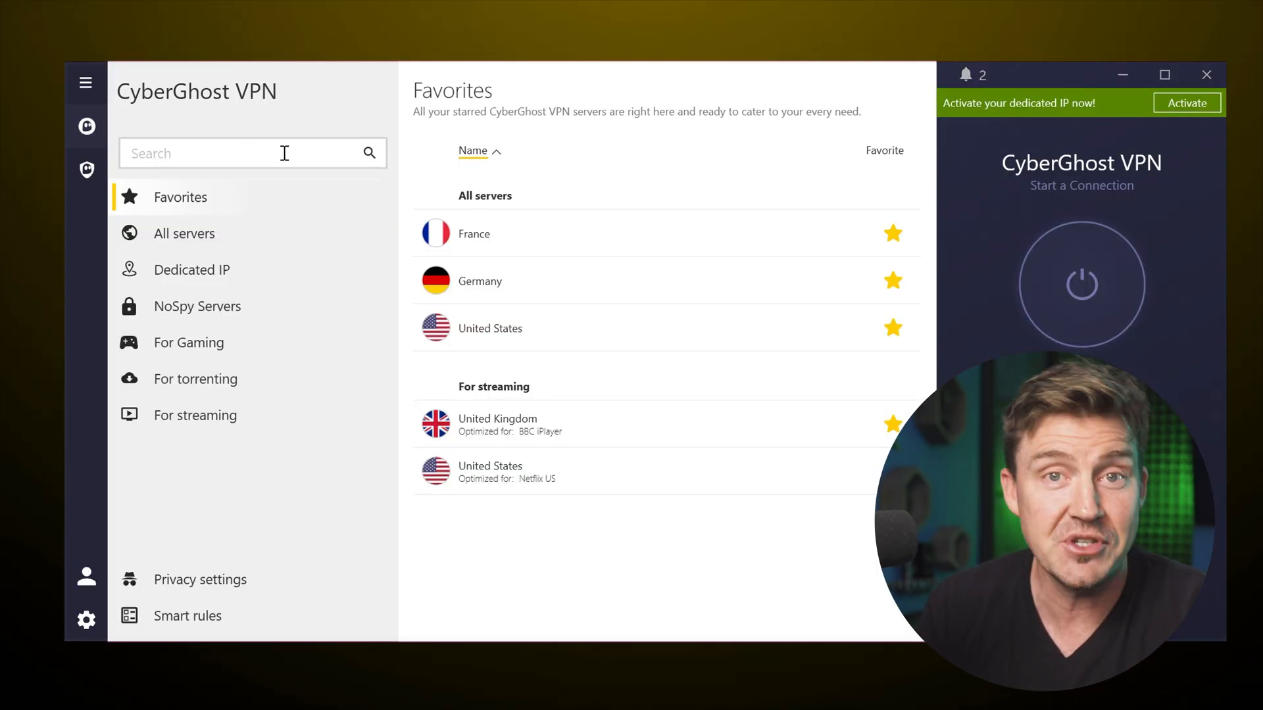
{"action": "mouse_move", "coordinate": [693, 233]}
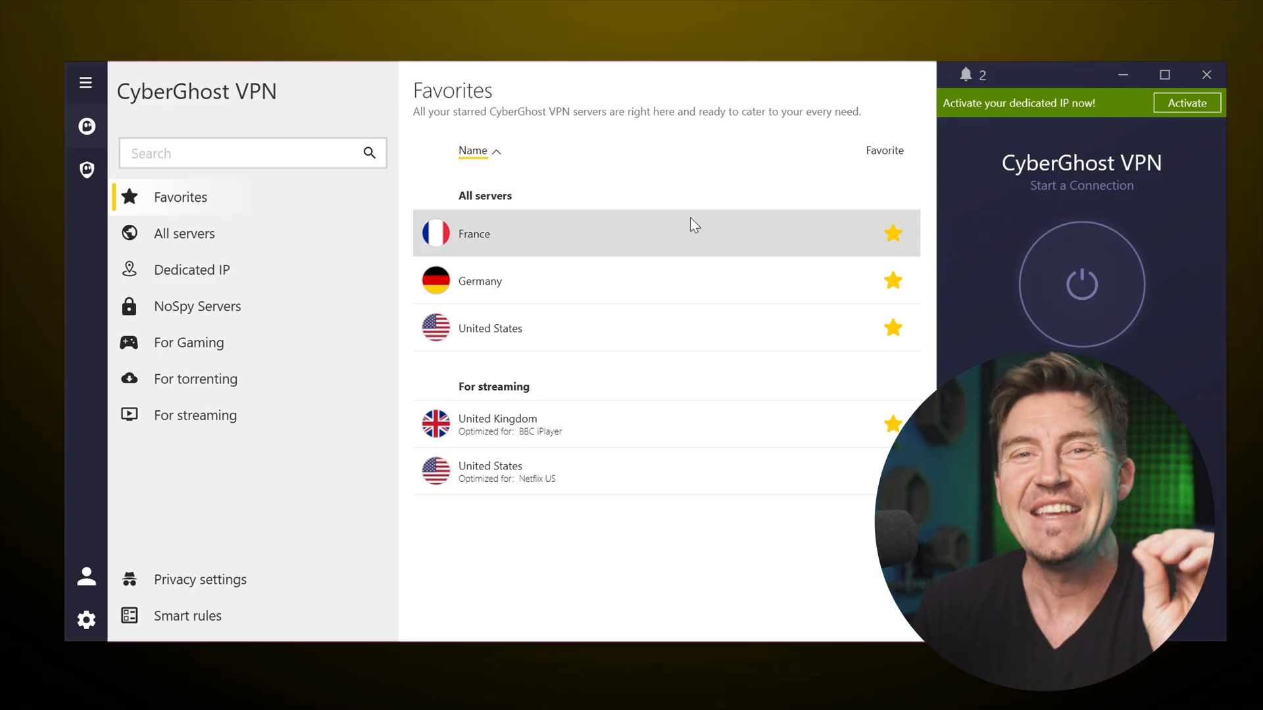
{"action": "mouse_move", "coordinate": [346, 262]}
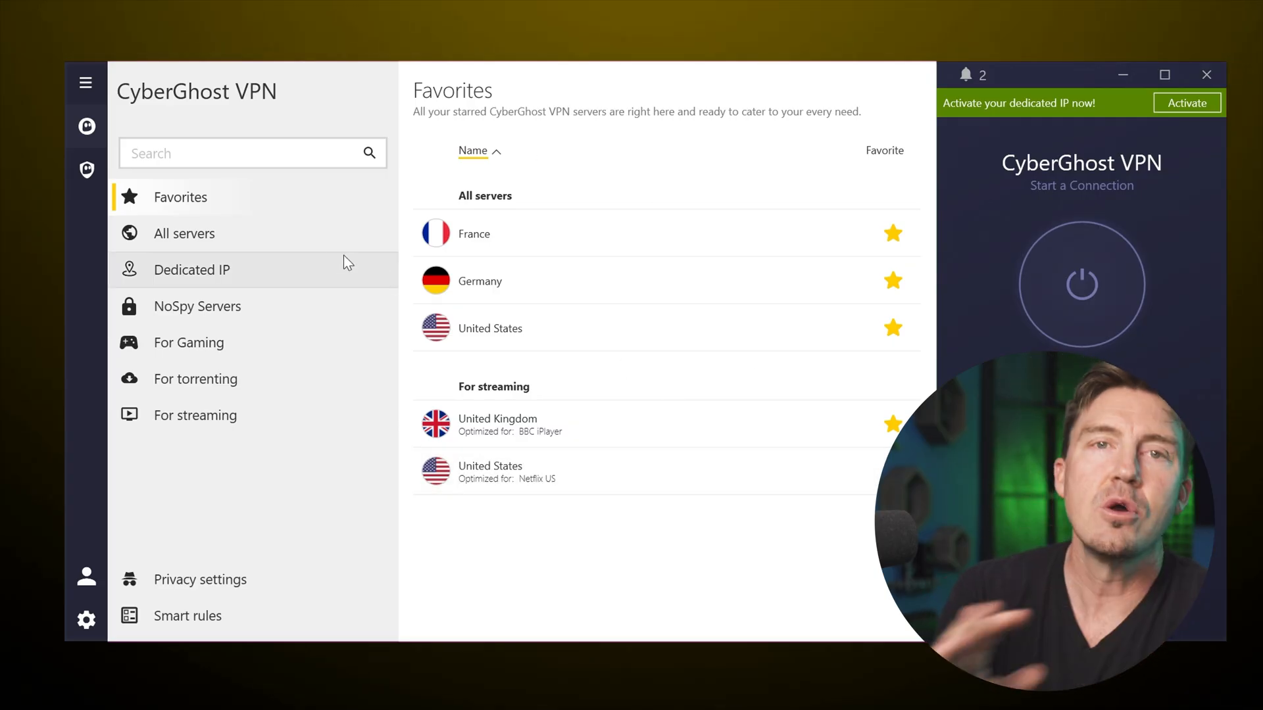
{"action": "left_click", "coordinate": [184, 233]}
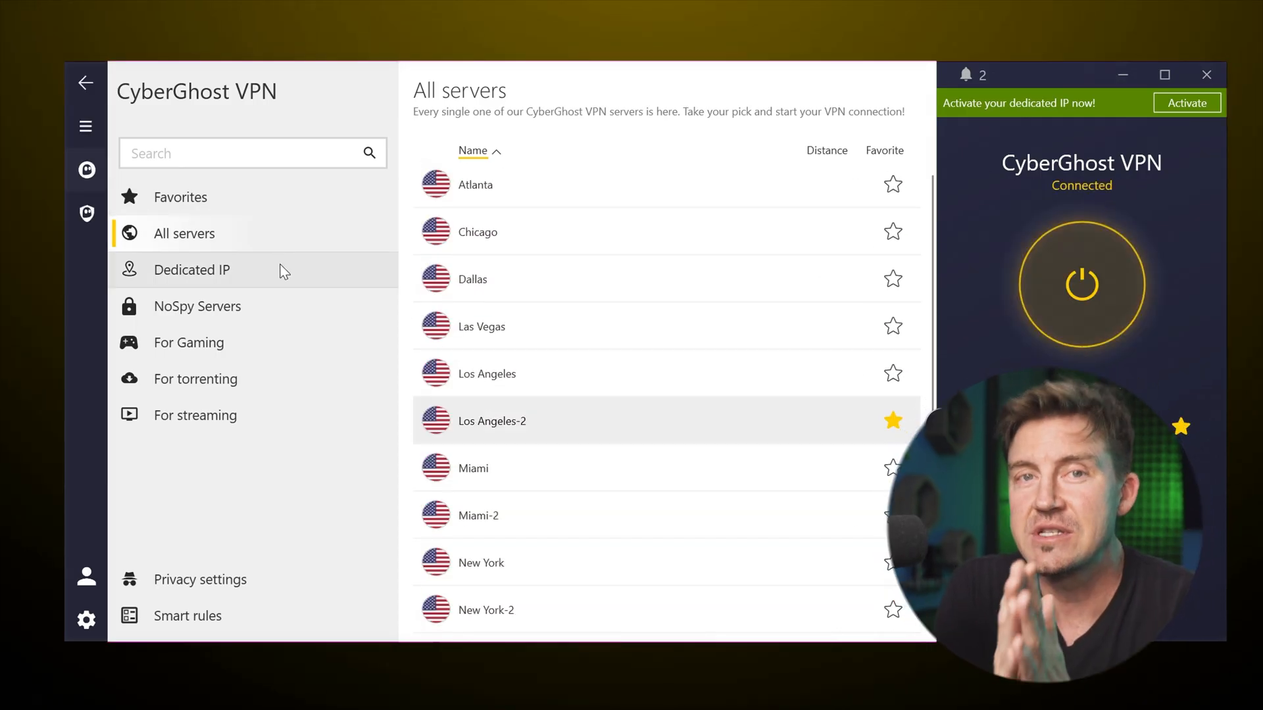
Step: Leave the United States city list and scroll the alphabetical country list
{"action": "left_click", "coordinate": [191, 269]}
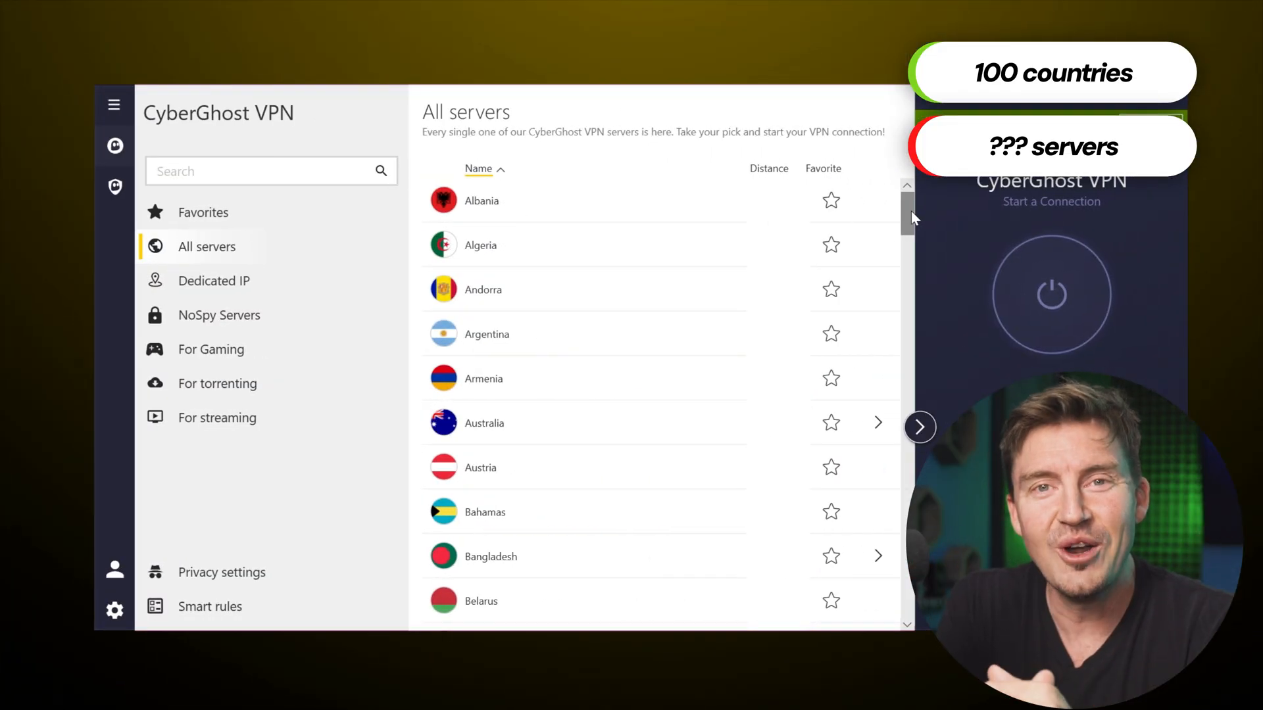
{"action": "scroll", "scroll_direction": "down", "scroll_amount": 3}
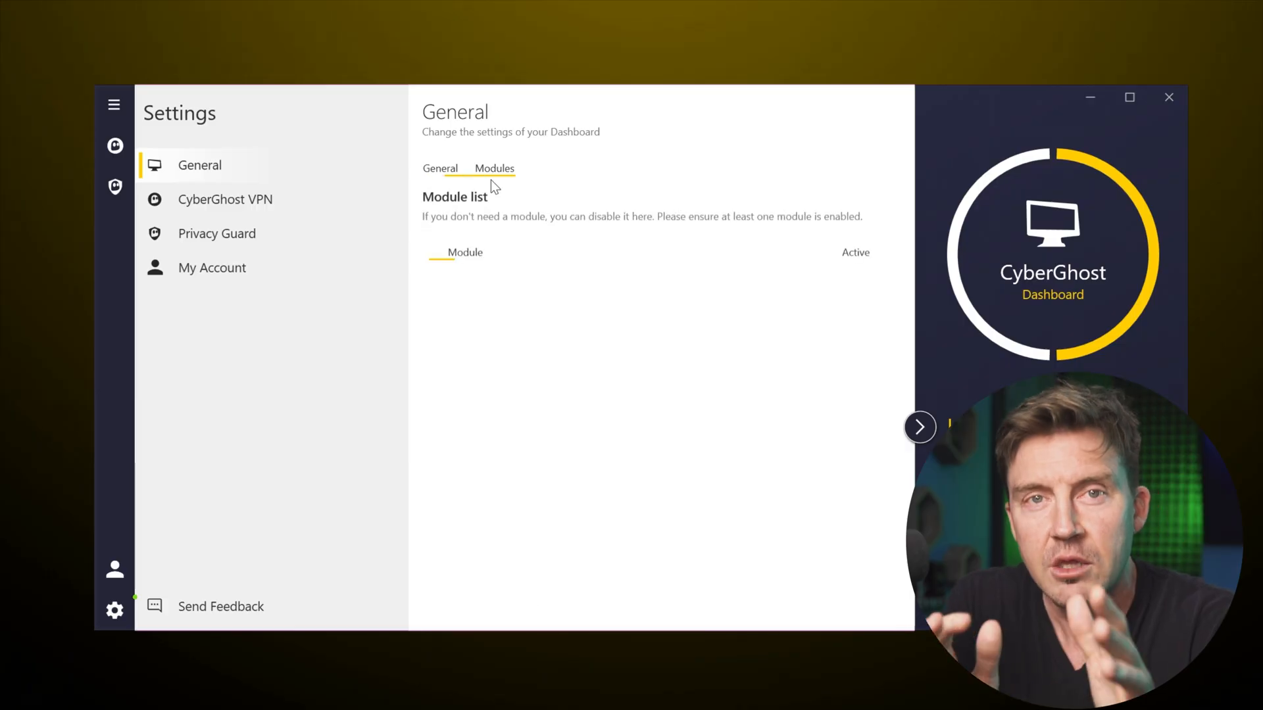
Step: Show the dashboard modules list and open the CyberGhost VPN module settings
{"action": "left_click", "coordinate": [465, 251]}
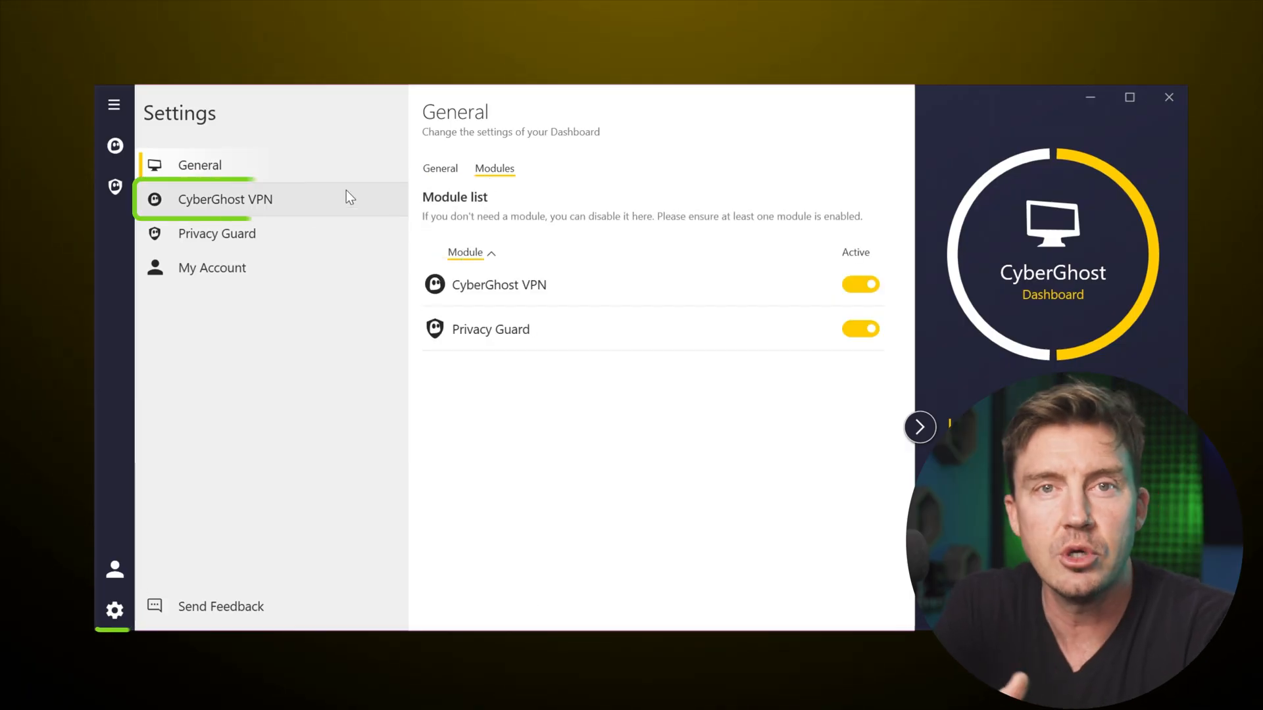
{"action": "left_click", "coordinate": [226, 199]}
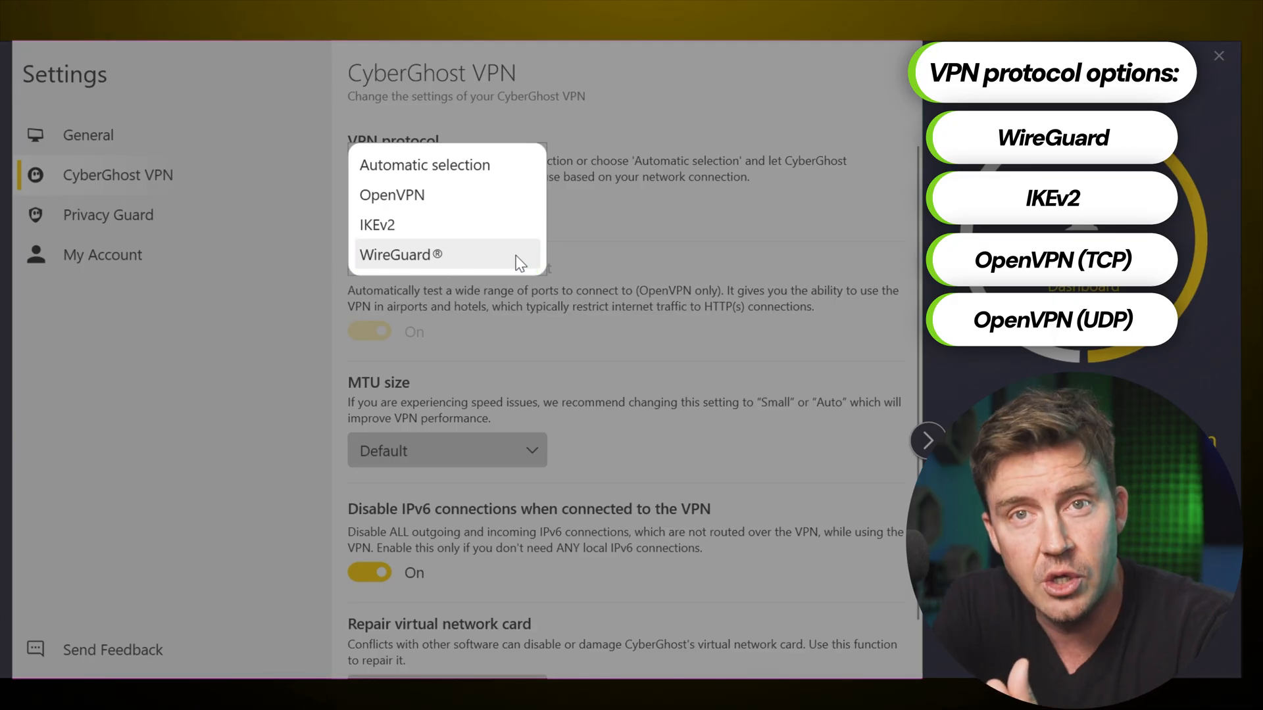
{"action": "mouse_move", "coordinate": [522, 233]}
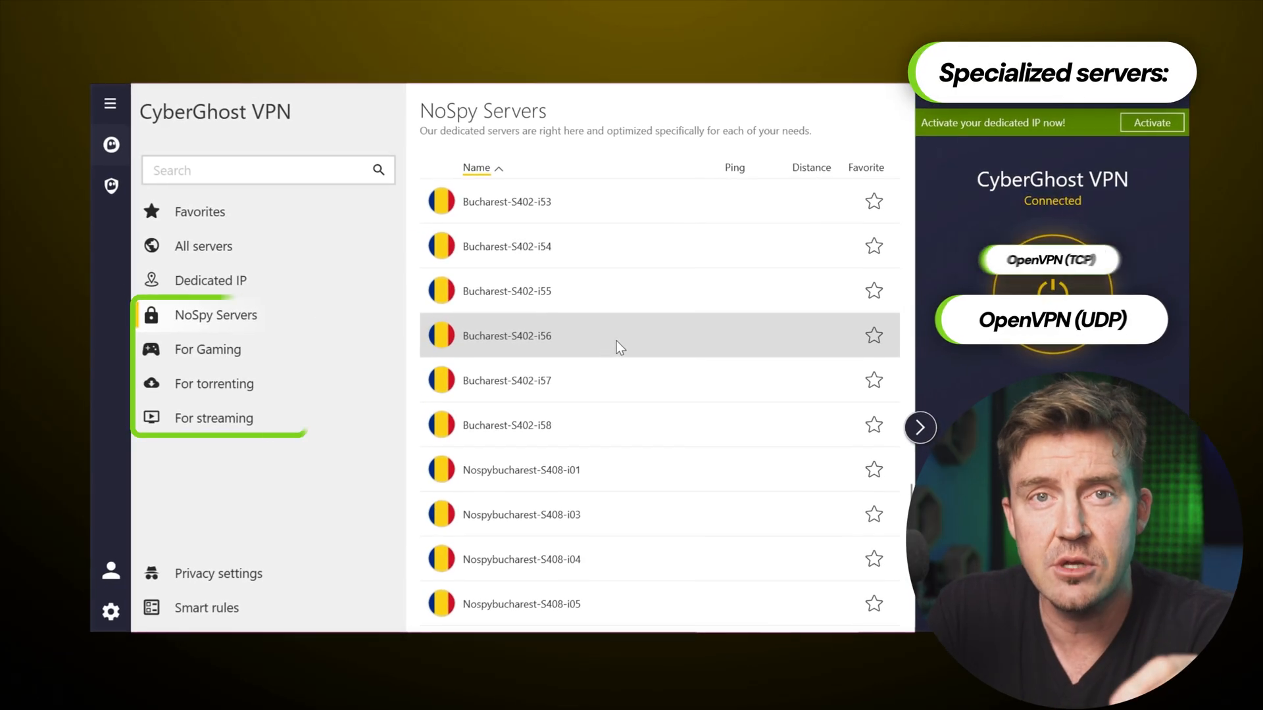
Step: Browse the gaming, streaming and torrenting server lists, ending on NoSpy Servers
{"action": "left_click", "coordinate": [207, 349]}
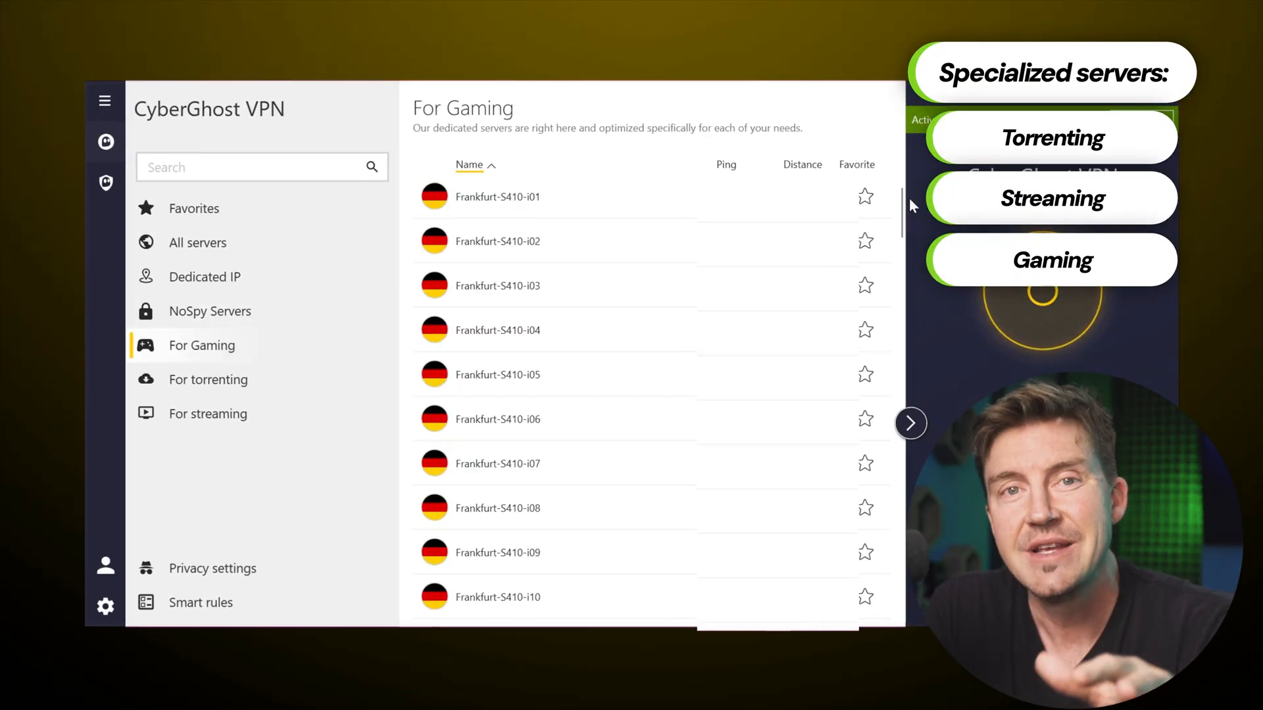
{"action": "scroll", "scroll_direction": "down", "scroll_amount": 3}
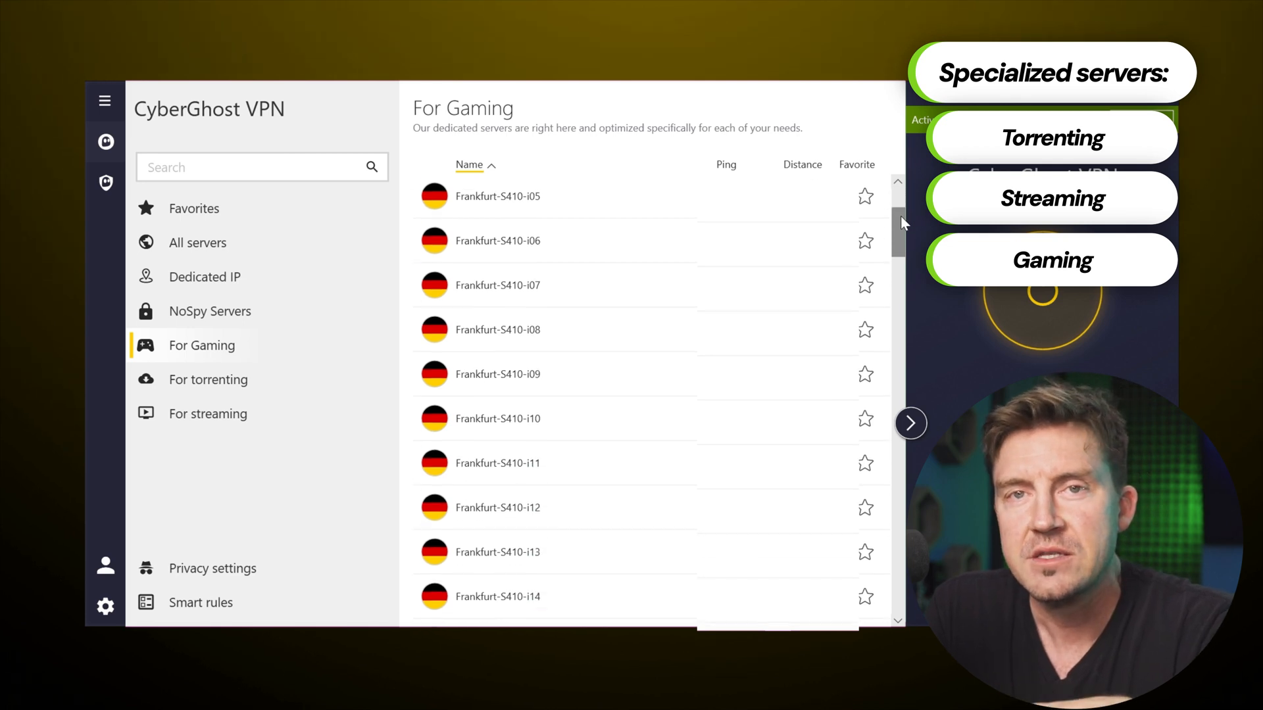
{"action": "left_click", "coordinate": [208, 413]}
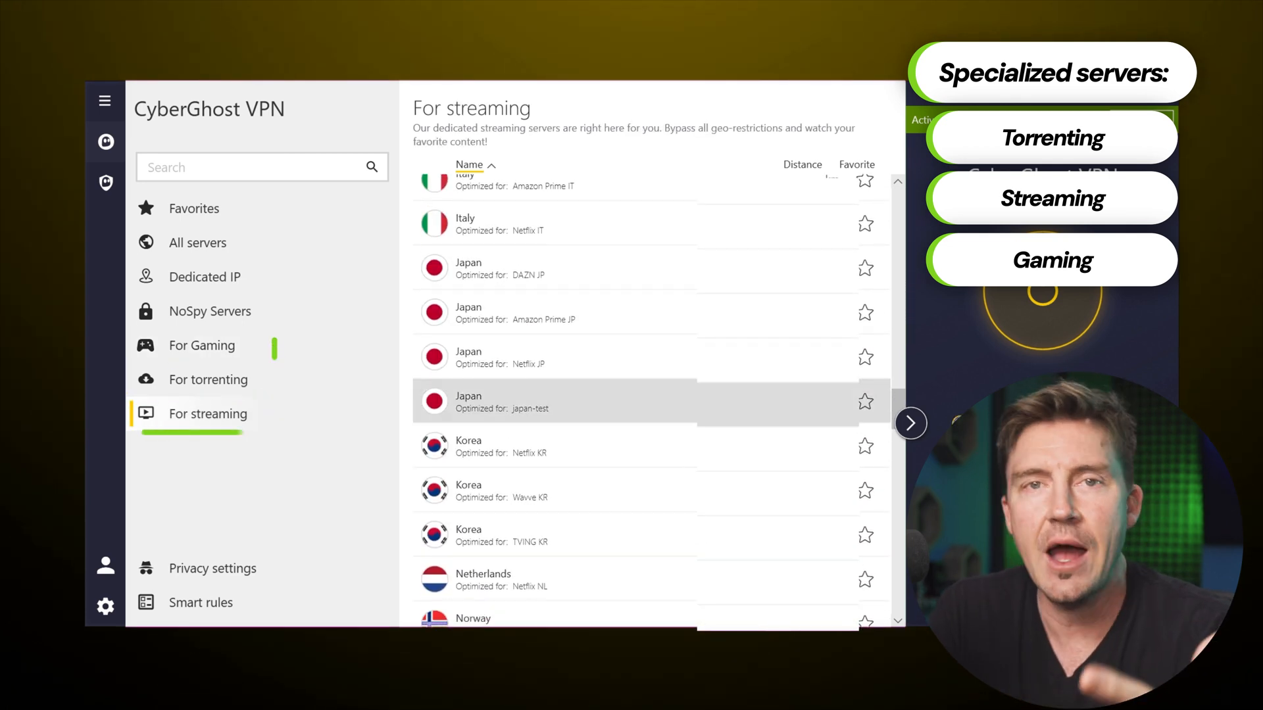
{"action": "left_click", "coordinate": [202, 345]}
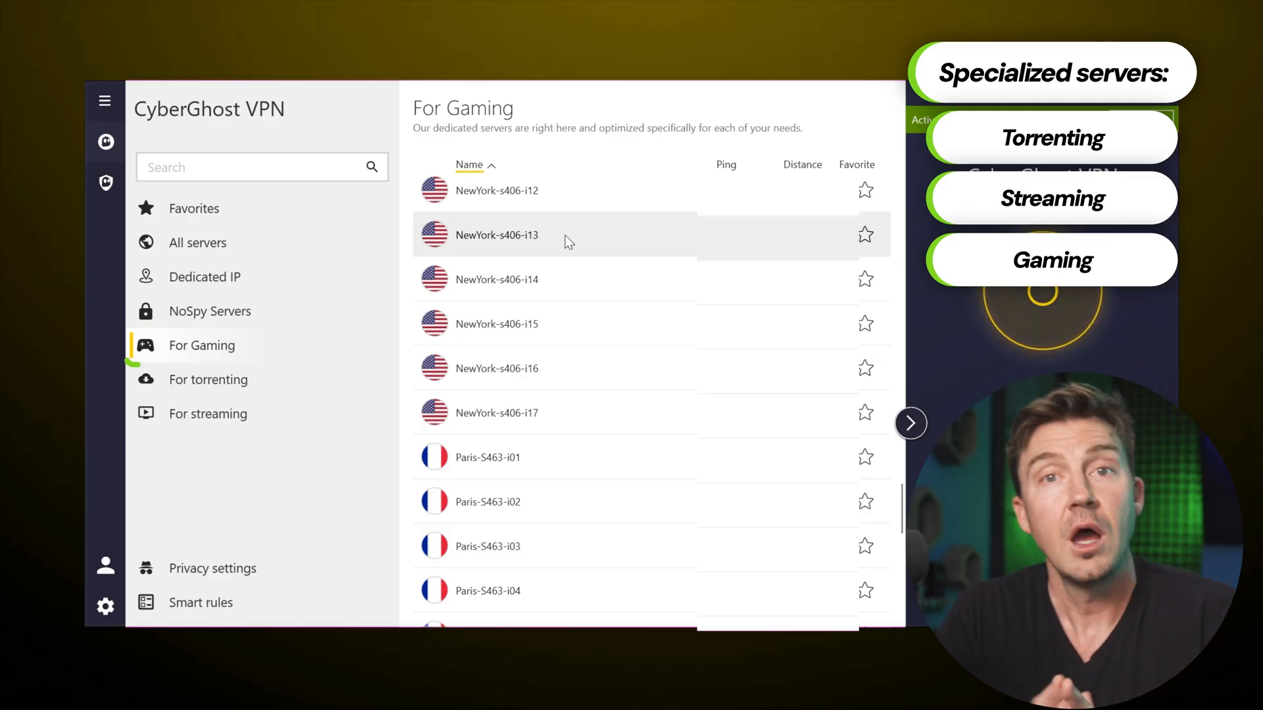
{"action": "left_click", "coordinate": [208, 379]}
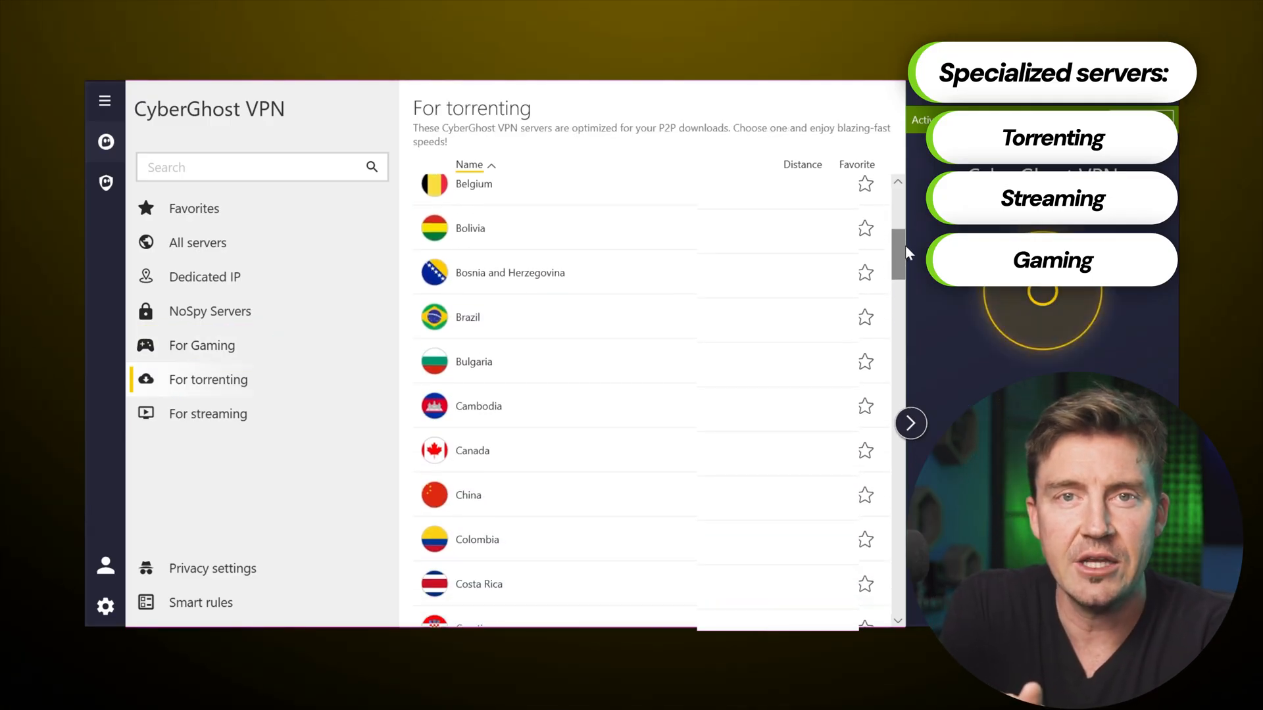
{"action": "scroll", "scroll_direction": "down", "scroll_amount": 3}
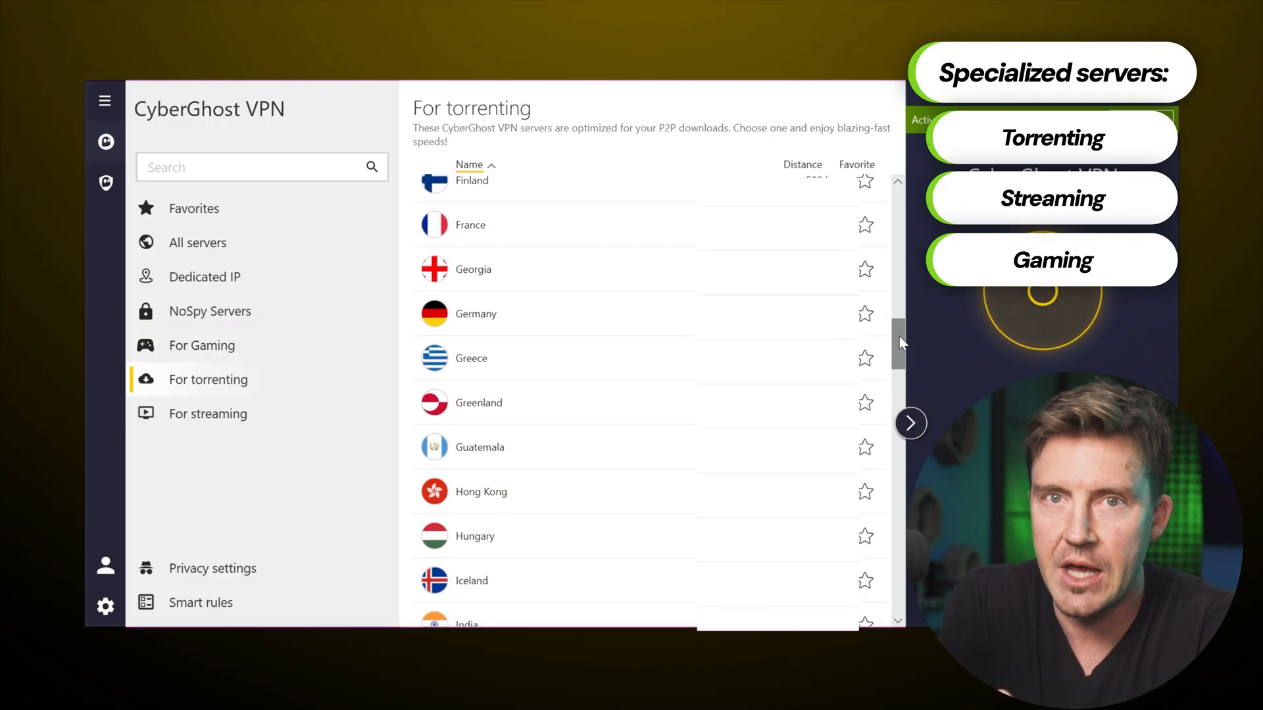
{"action": "left_click", "coordinate": [207, 413]}
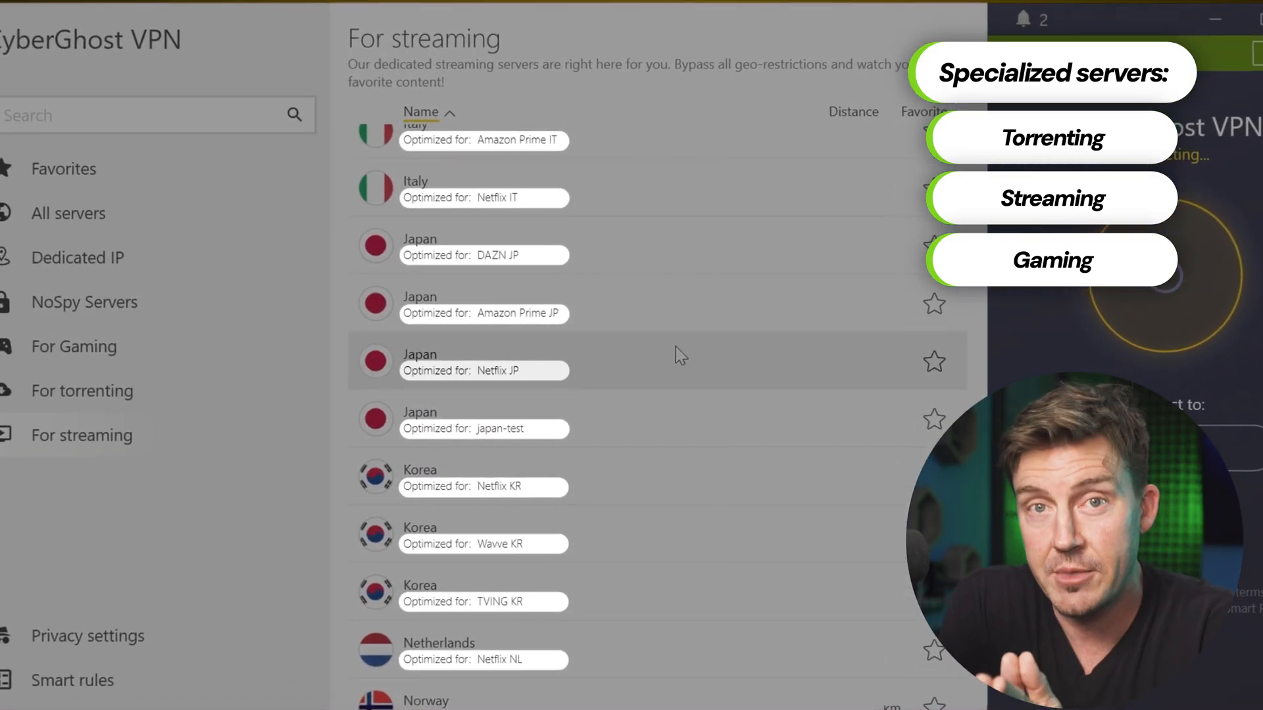
{"action": "left_click", "coordinate": [83, 302]}
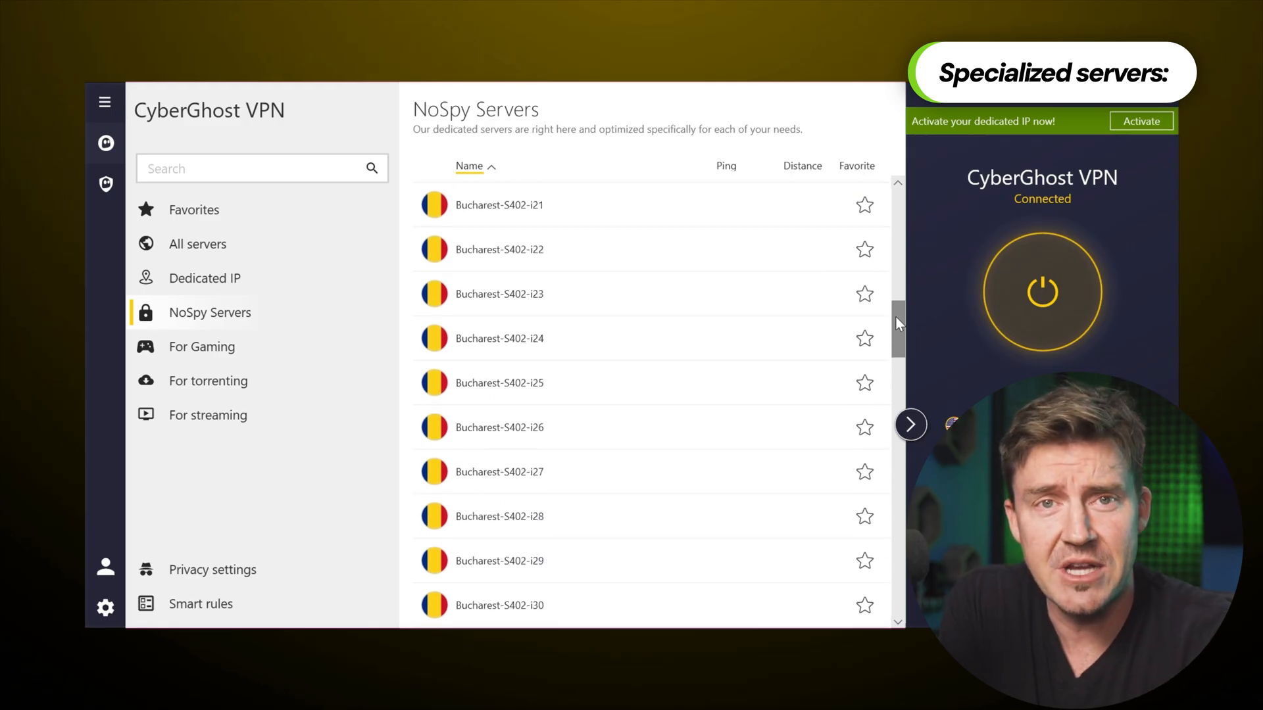
{"action": "scroll", "scroll_direction": "down", "scroll_amount": 3}
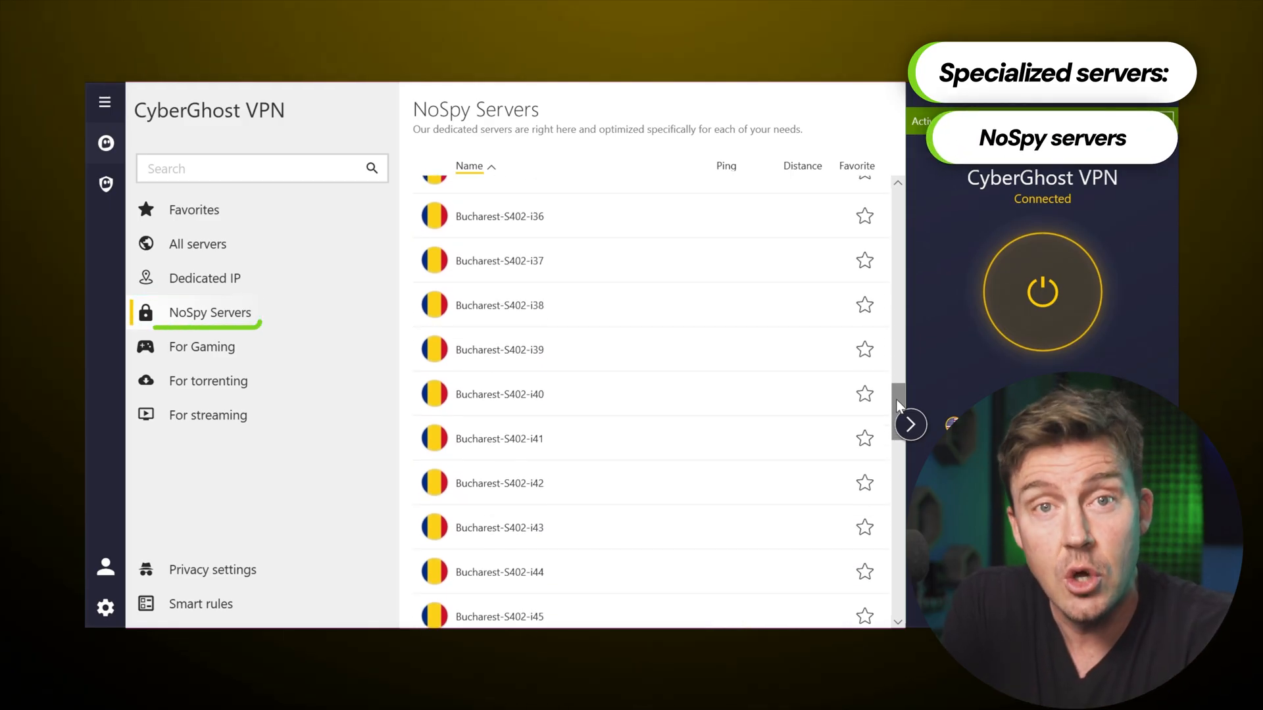
{"action": "scroll", "scroll_direction": "down", "scroll_amount": 3}
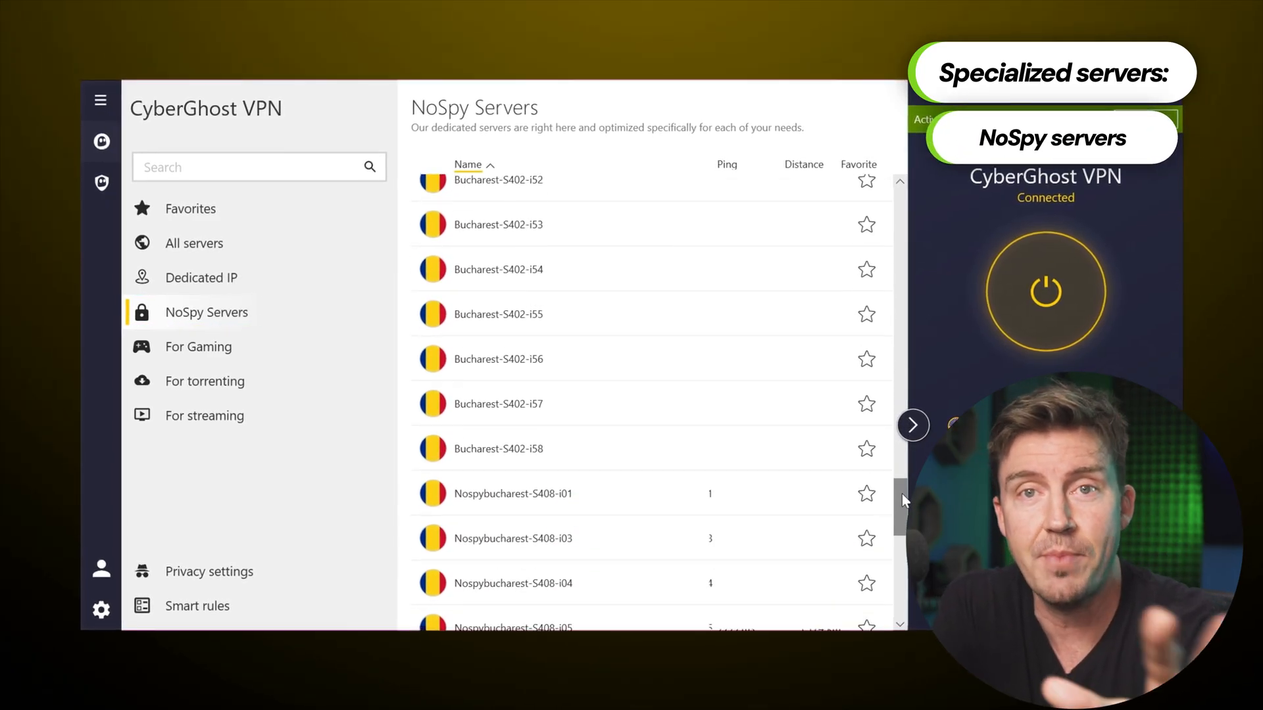
{"action": "scroll", "scroll_direction": "down", "scroll_amount": 3}
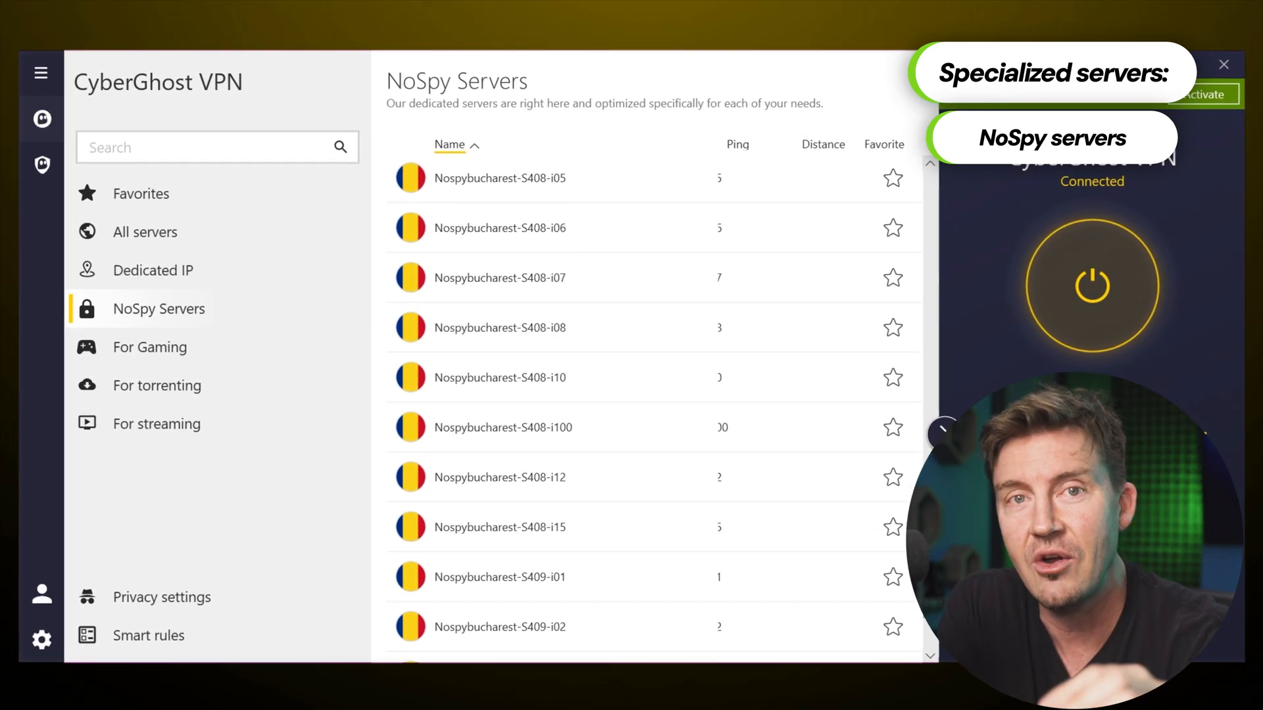
{"action": "scroll", "scroll_direction": "up", "scroll_amount": 3}
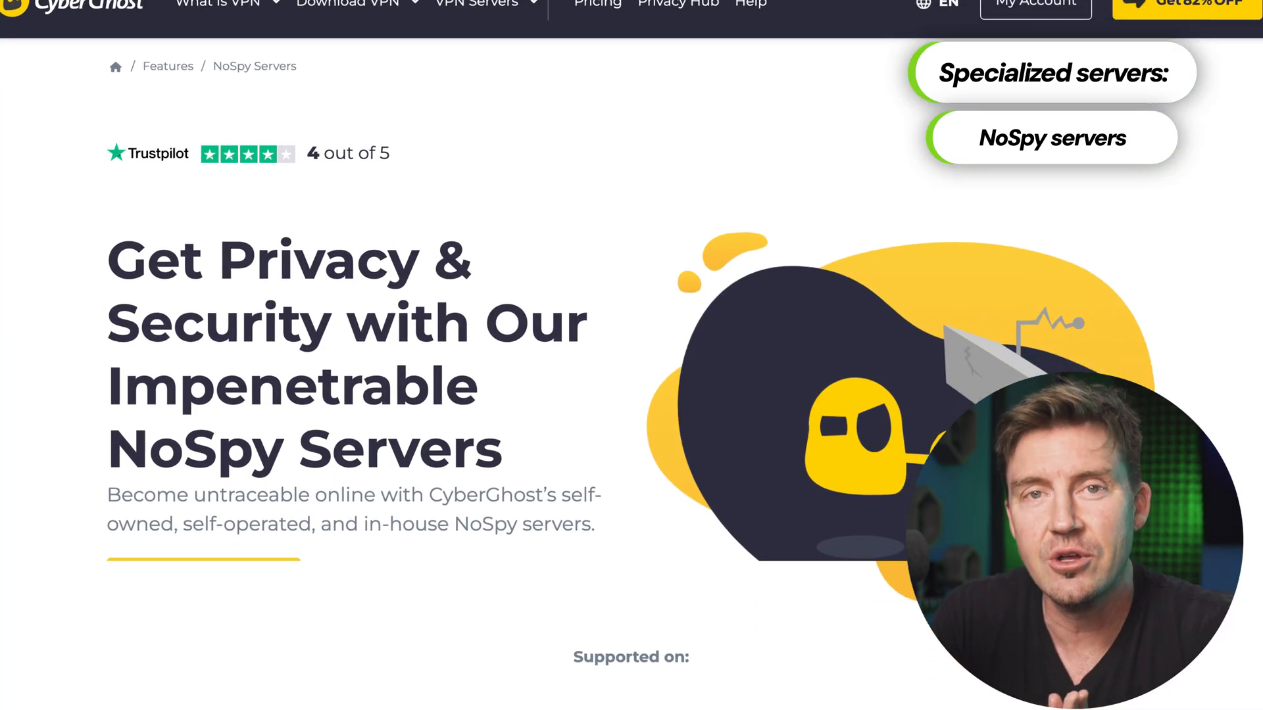
Step: Scroll through the NoSpy Servers feature page
{"action": "scroll", "scroll_direction": "down", "scroll_amount": 3}
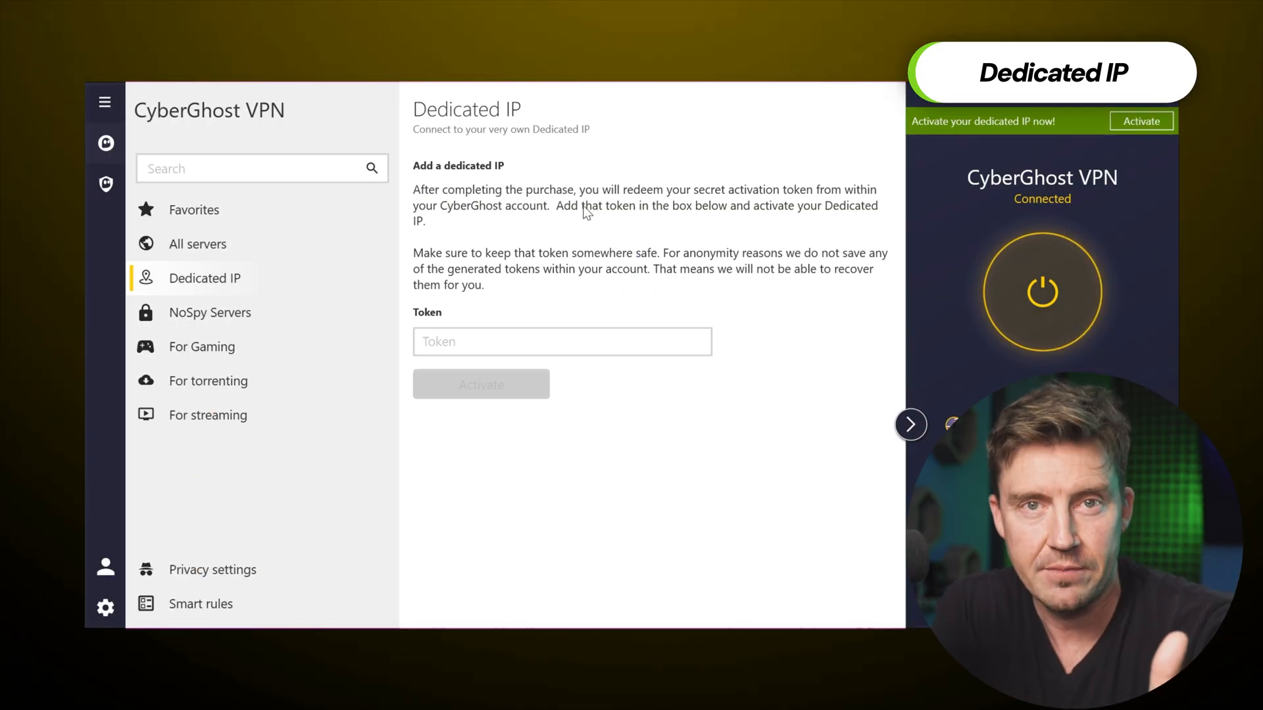
{"action": "mouse_move", "coordinate": [691, 221]}
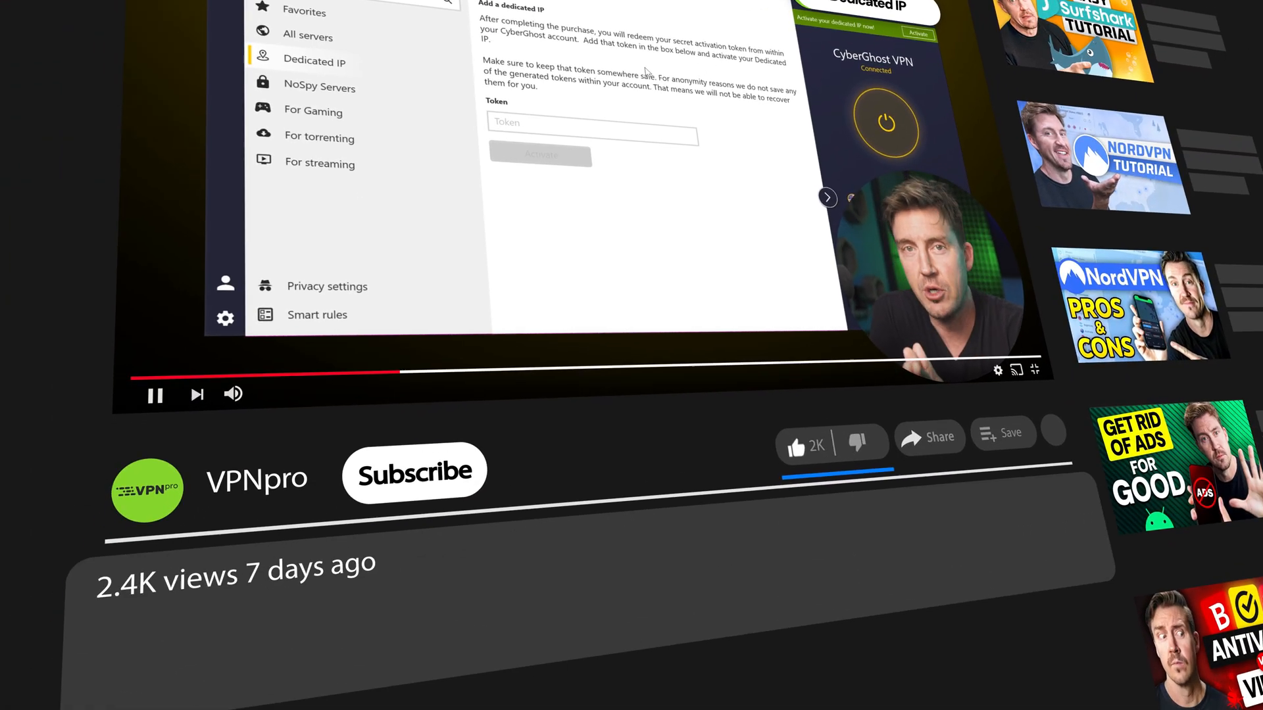
Step: Scroll down the Dedicated IP page with its activation token field
{"action": "scroll", "scroll_direction": "down", "scroll_amount": 3}
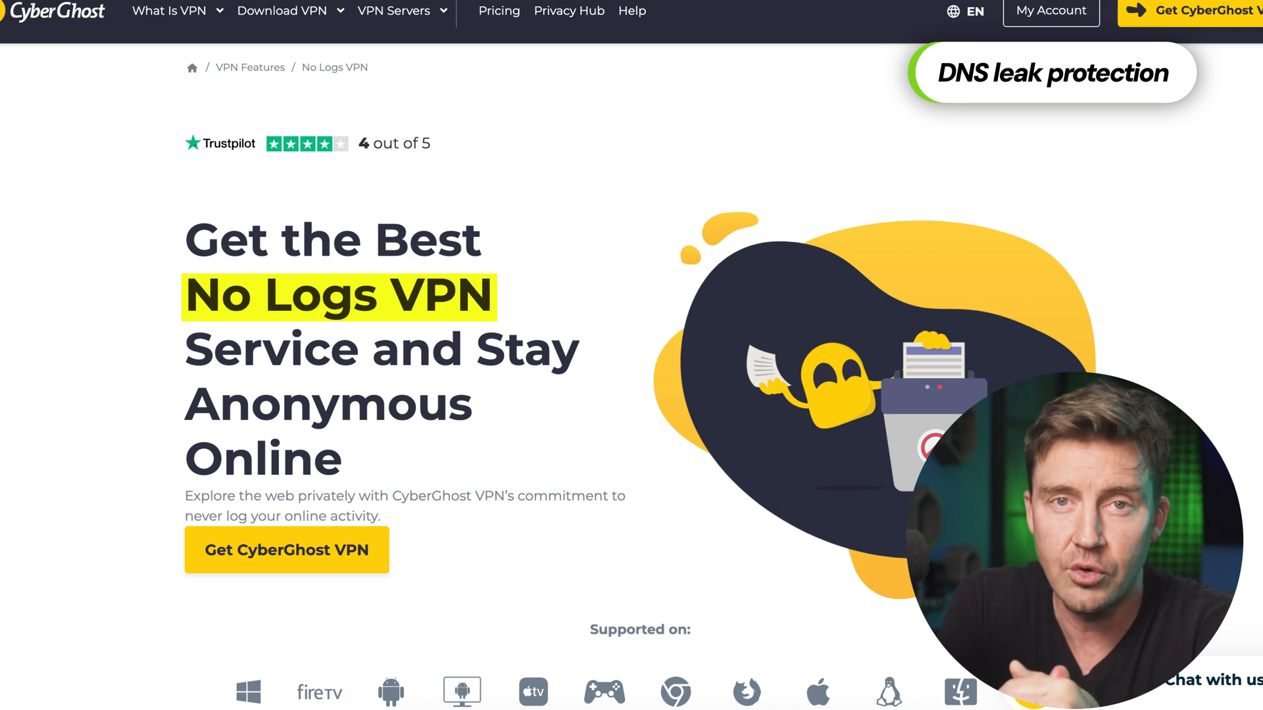
Step: Scroll through the No Logs VPN feature page
{"action": "scroll", "scroll_direction": "down", "scroll_amount": 3}
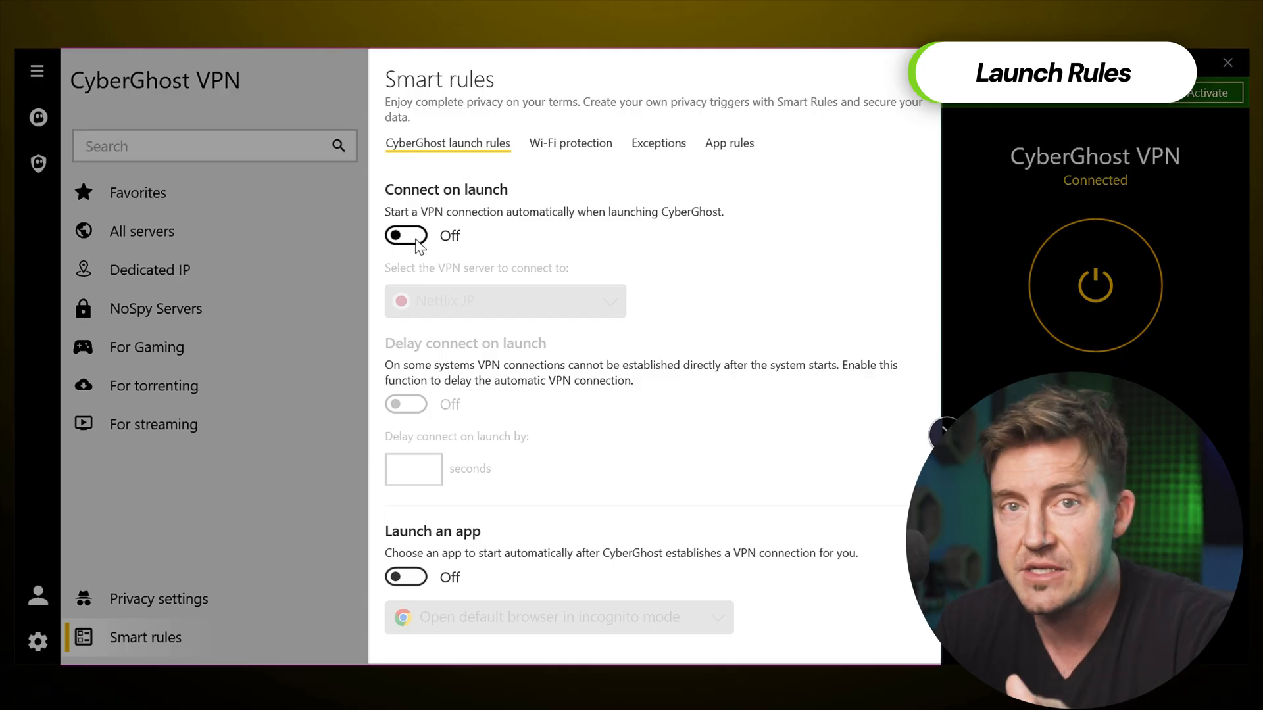
Step: Turn Connect on launch on, view unsecured Wi-Fi network choices, then show Exceptions
{"action": "left_click", "coordinate": [406, 236]}
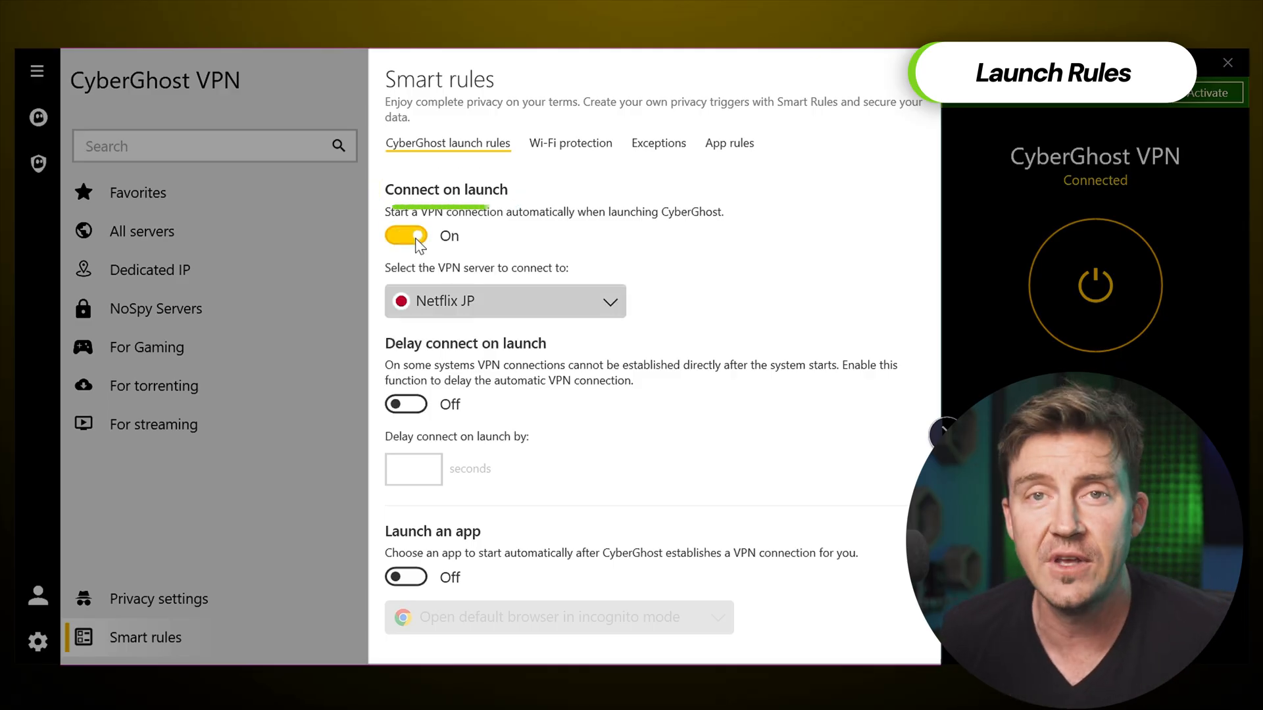
{"action": "left_click", "coordinate": [570, 143]}
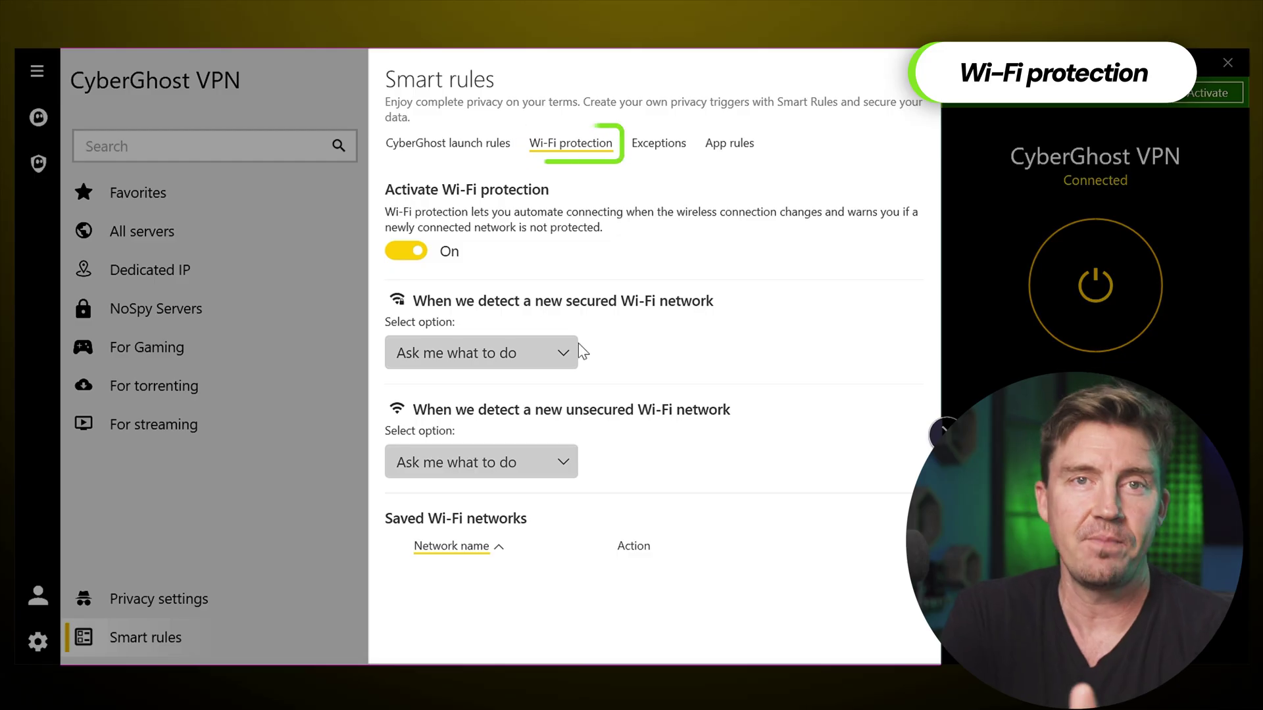
{"action": "left_click", "coordinate": [480, 352]}
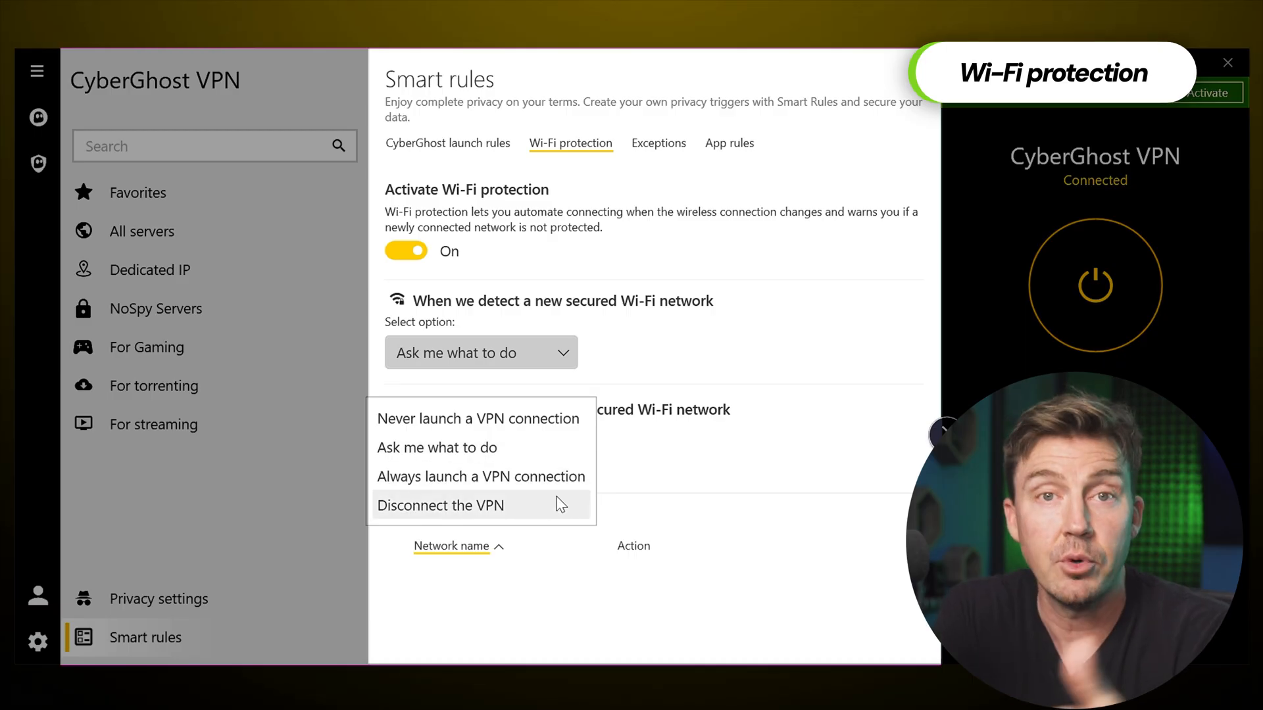
{"action": "left_click", "coordinate": [658, 143]}
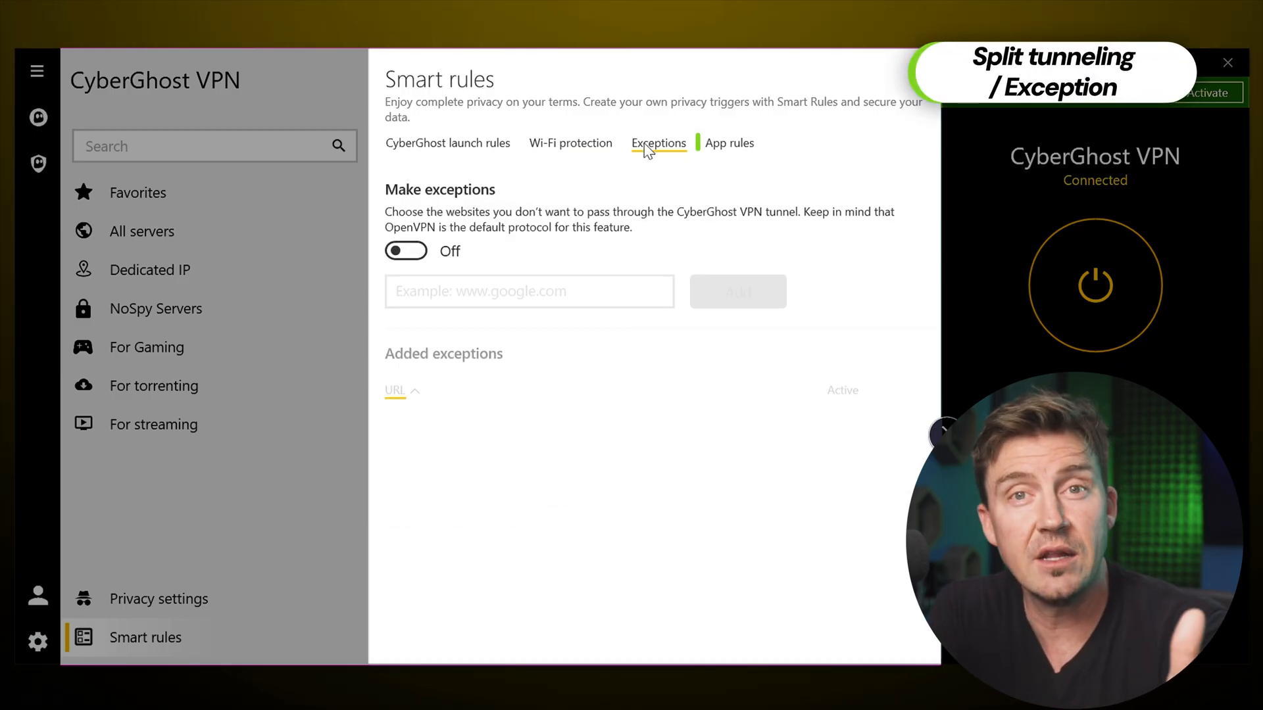
{"action": "mouse_move", "coordinate": [624, 179]}
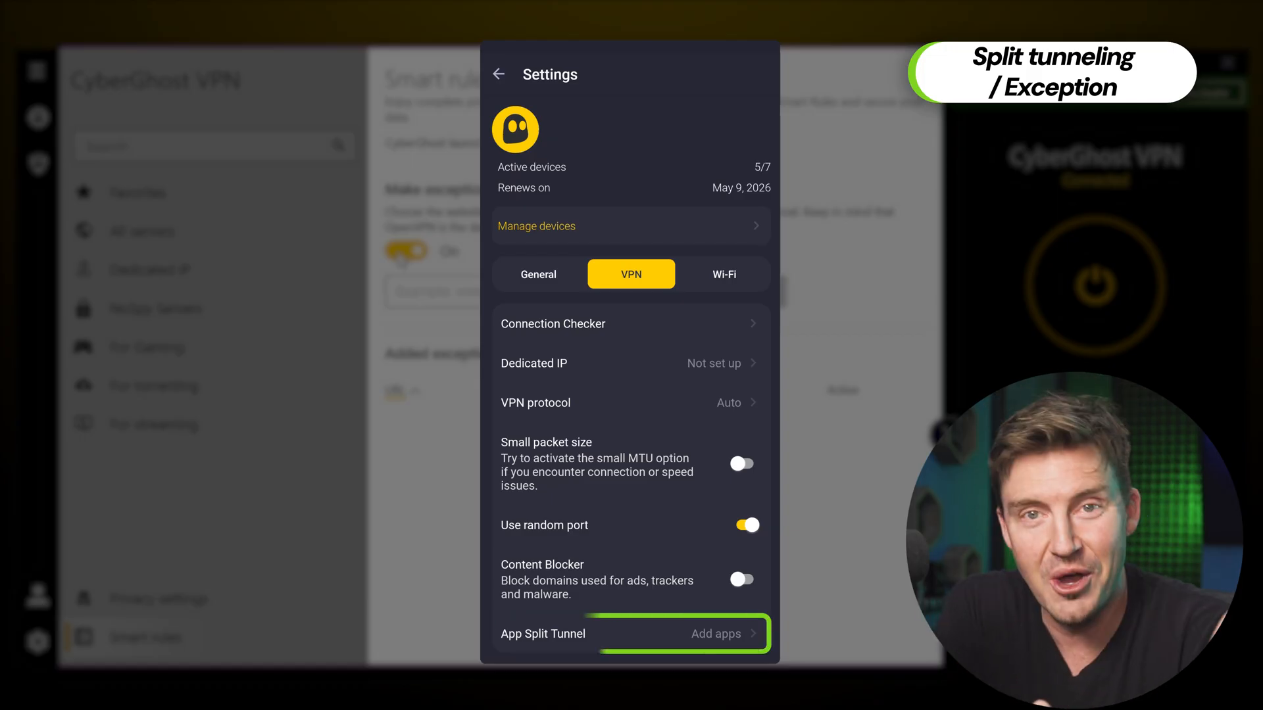
Step: Open the tunnel-bypass app list and switch to App rules with Steam designated
{"action": "left_click", "coordinate": [715, 634]}
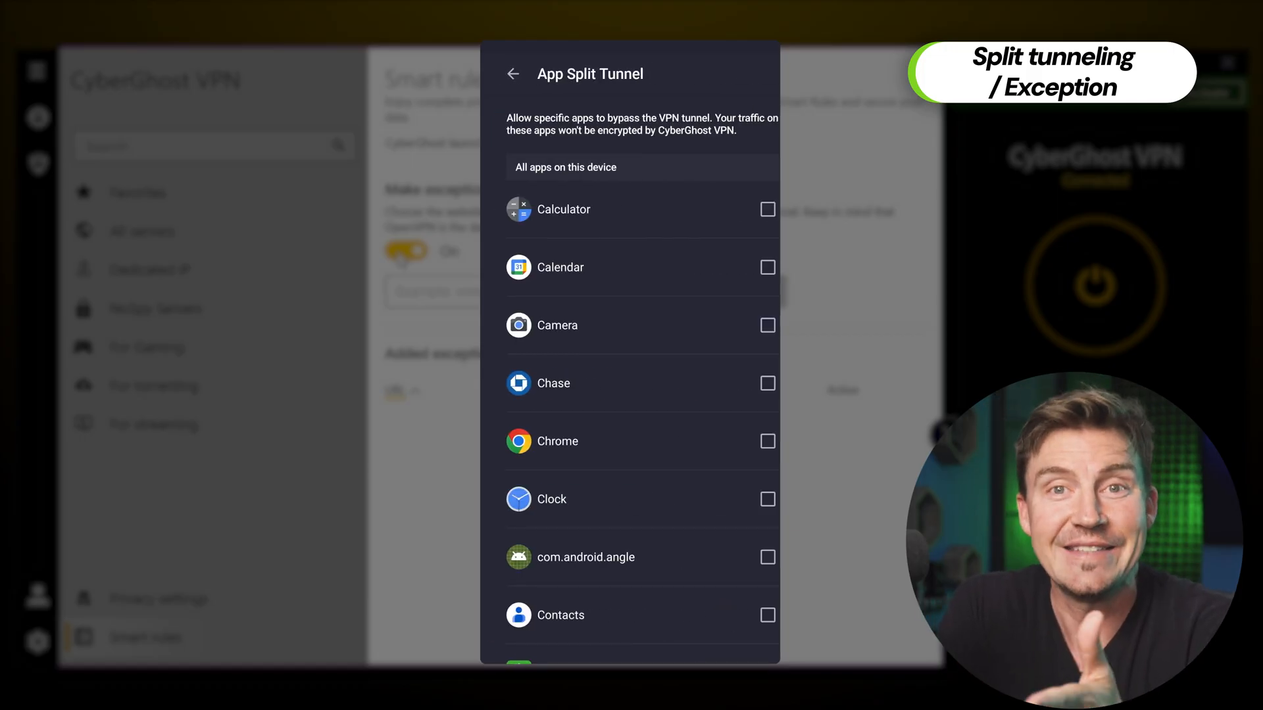
{"action": "left_click", "coordinate": [766, 383]}
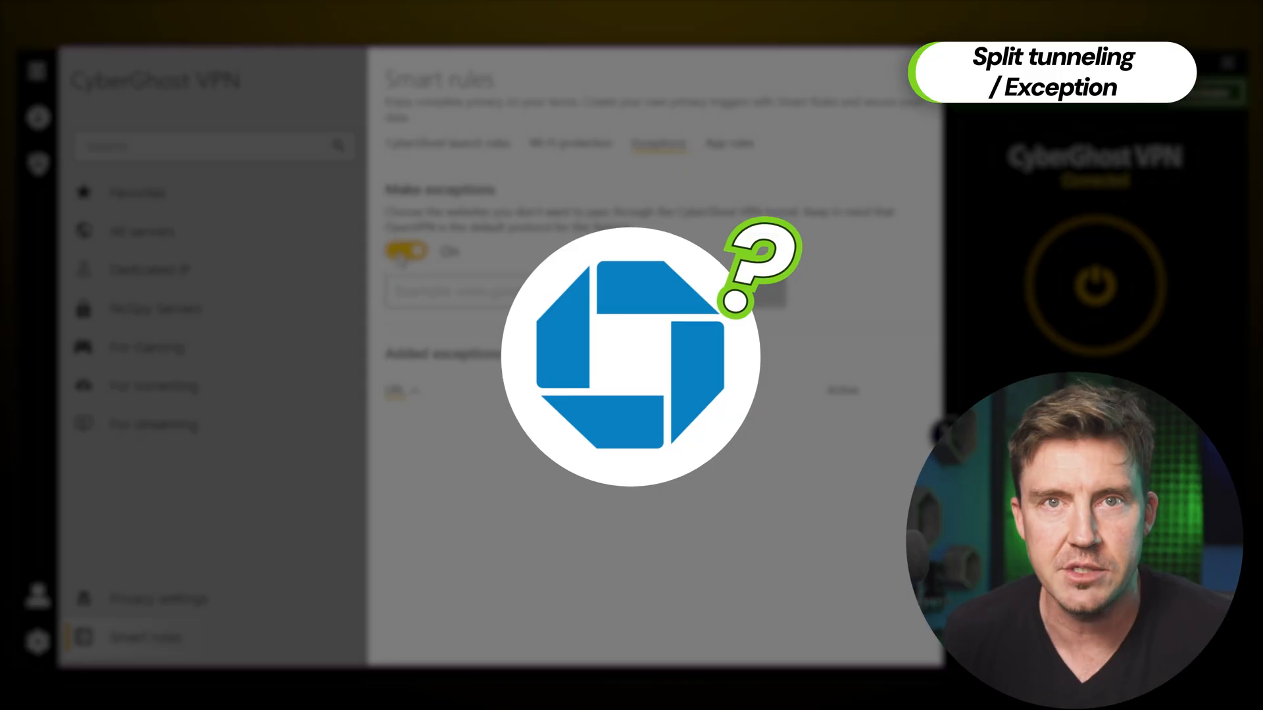
{"action": "left_click", "coordinate": [728, 143]}
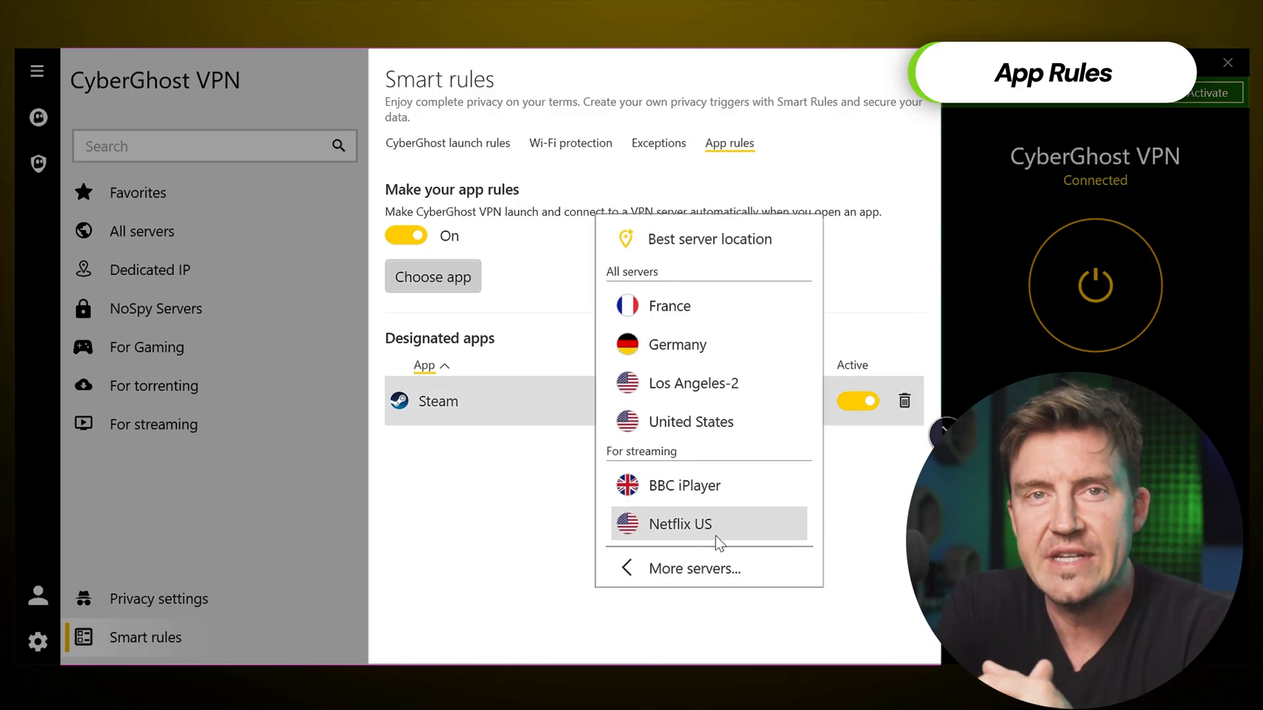
Step: Assign Netflix US to the Steam rule and add Google Chrome from the Shortcuts folder
{"action": "left_click", "coordinate": [433, 276]}
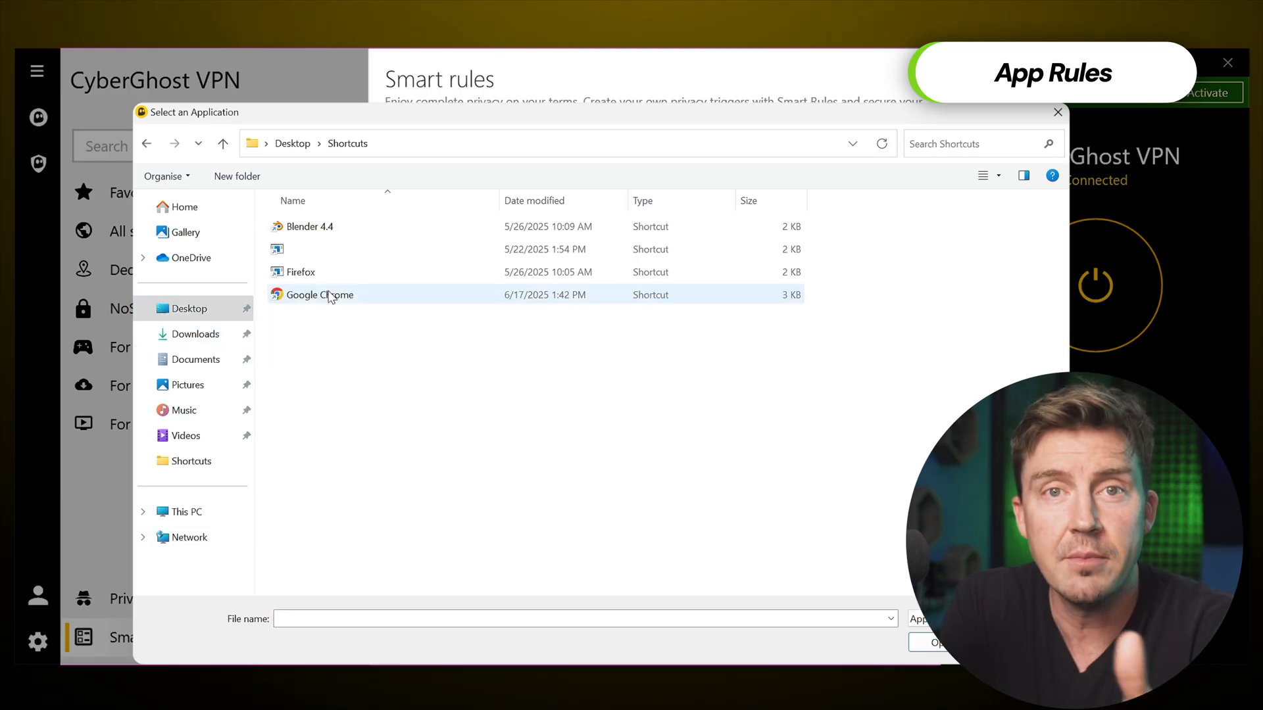
{"action": "double_click", "coordinate": [321, 295]}
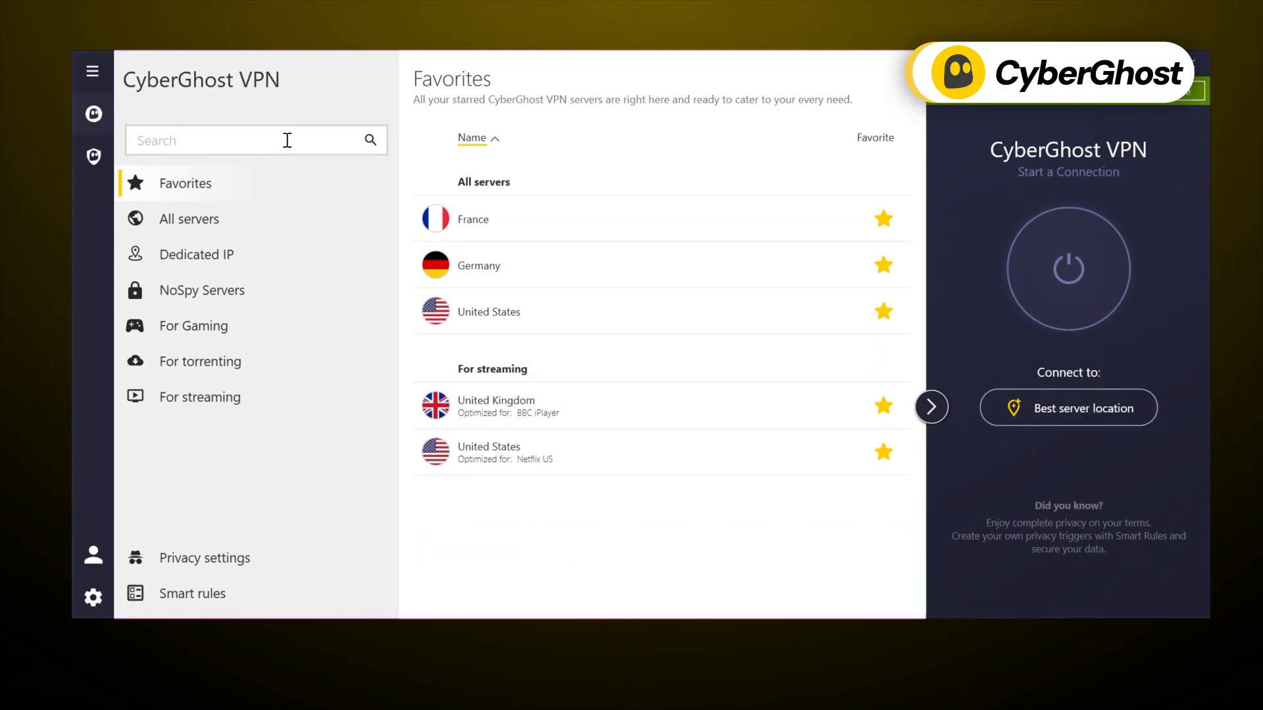
Step: Browse All servers, try the Dedicated IP token box, then reach Privacy settings
{"action": "left_click", "coordinate": [190, 218]}
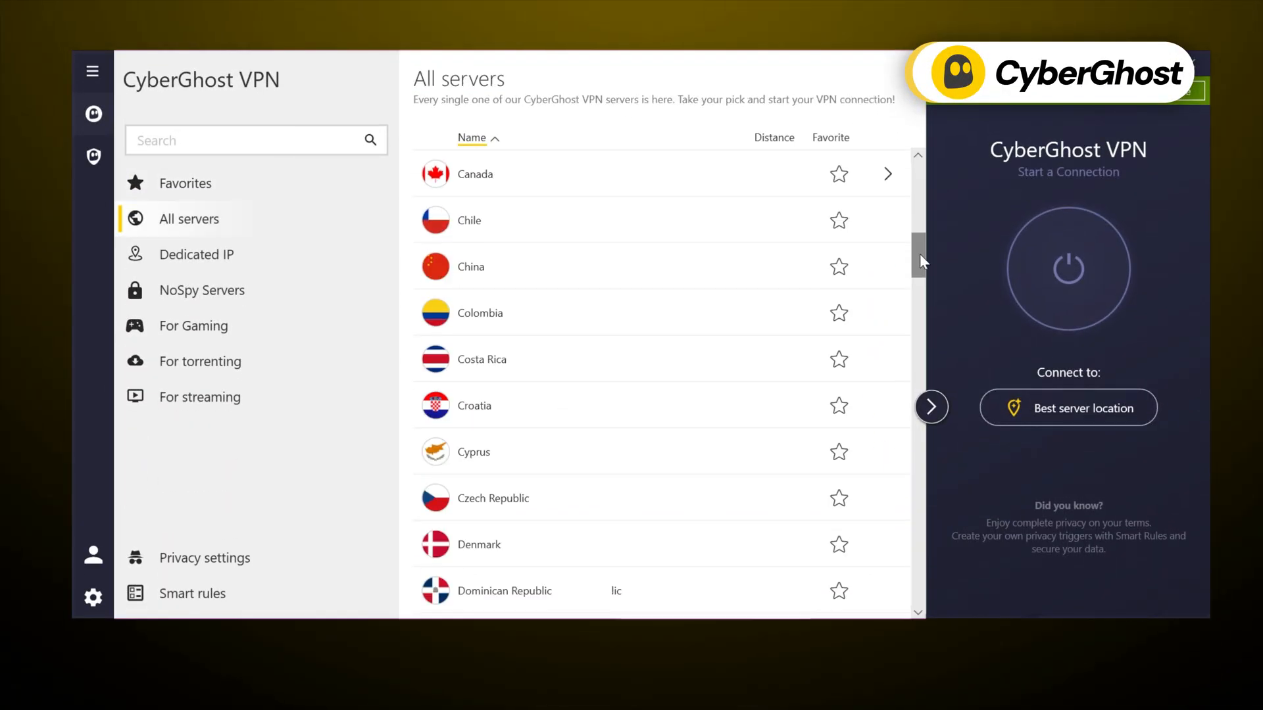
{"action": "scroll", "scroll_direction": "down", "scroll_amount": 3}
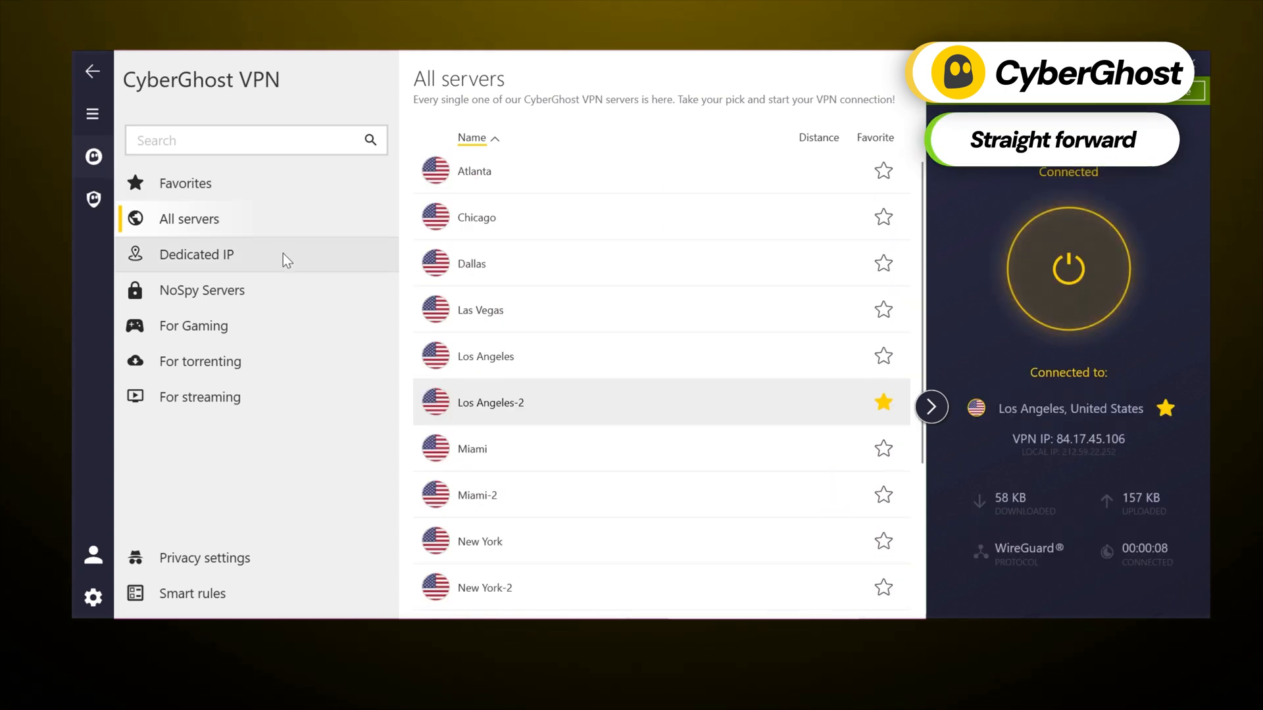
{"action": "left_click", "coordinate": [197, 254]}
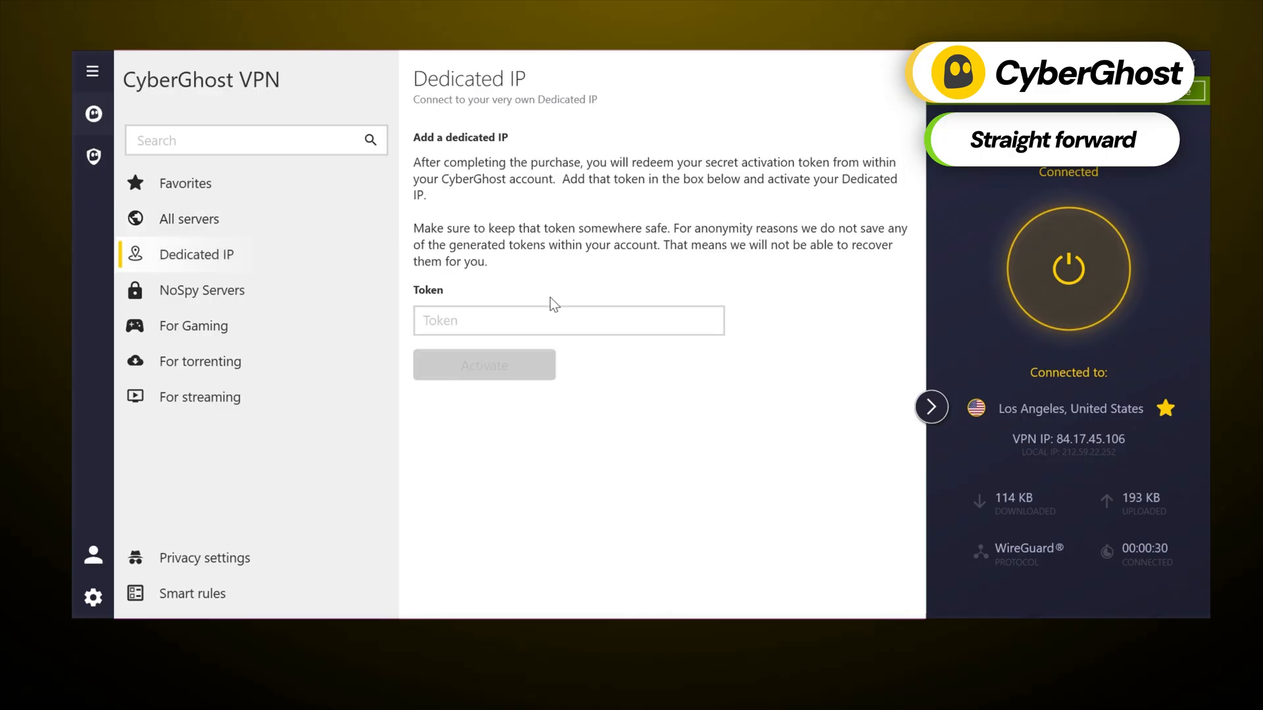
{"action": "left_click", "coordinate": [567, 320]}
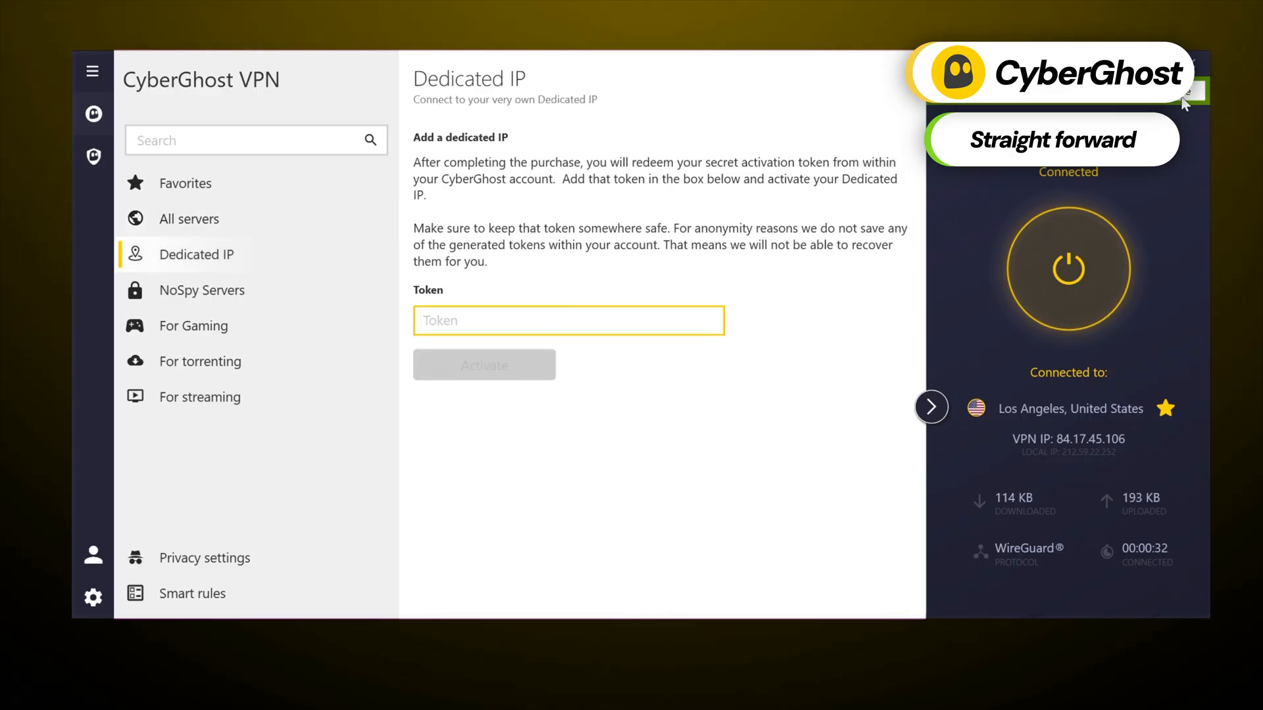
{"action": "left_click", "coordinate": [205, 557]}
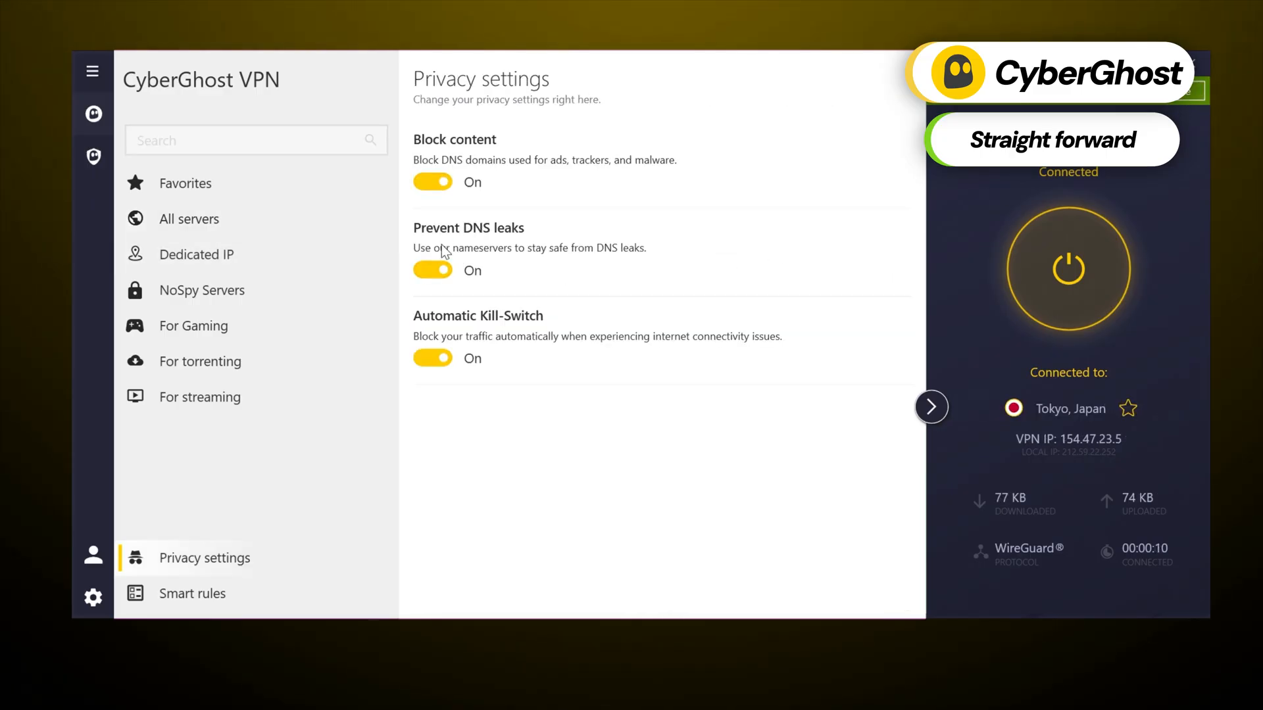